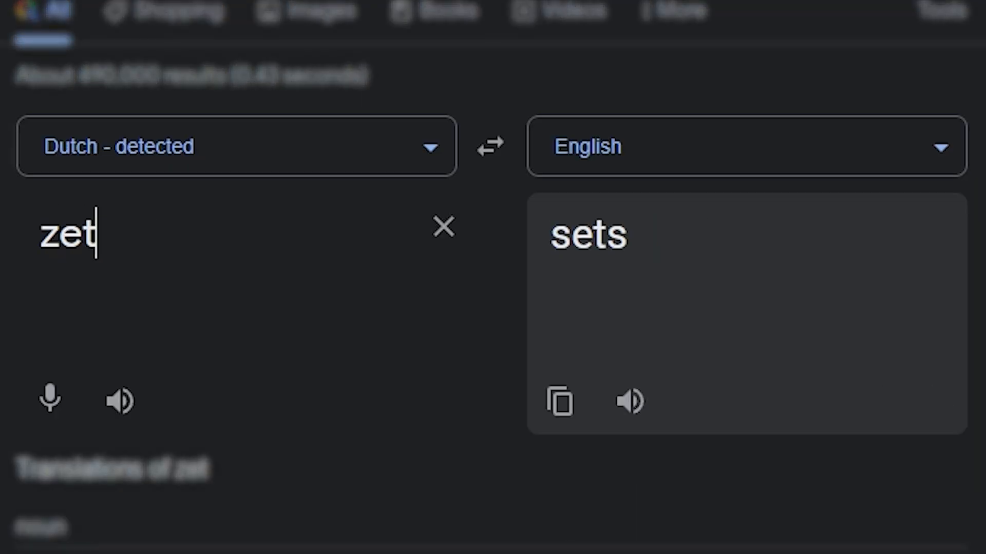
Finish typing 'zettelkasten' into the Google Translate box, Dutch to English
type("telkasten")
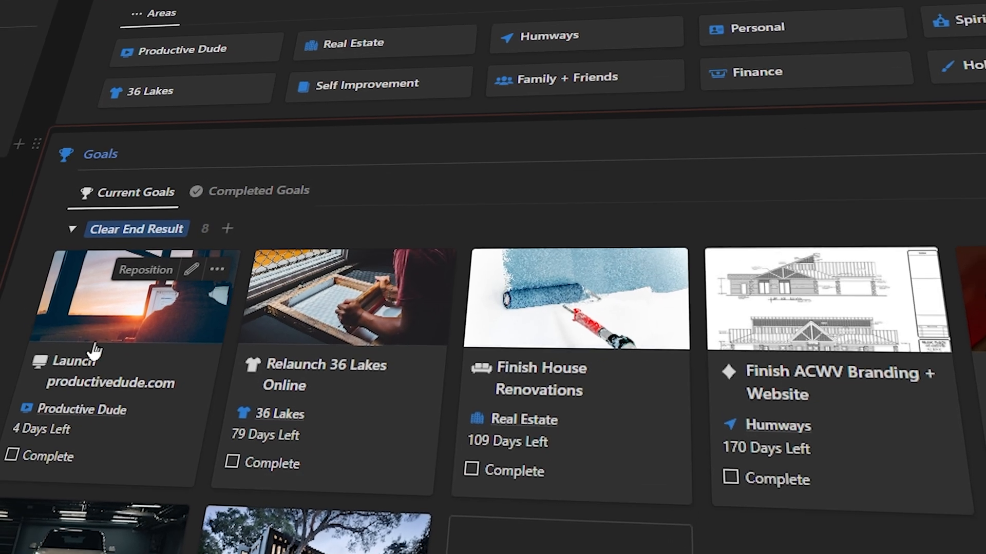
scroll("down", 3)
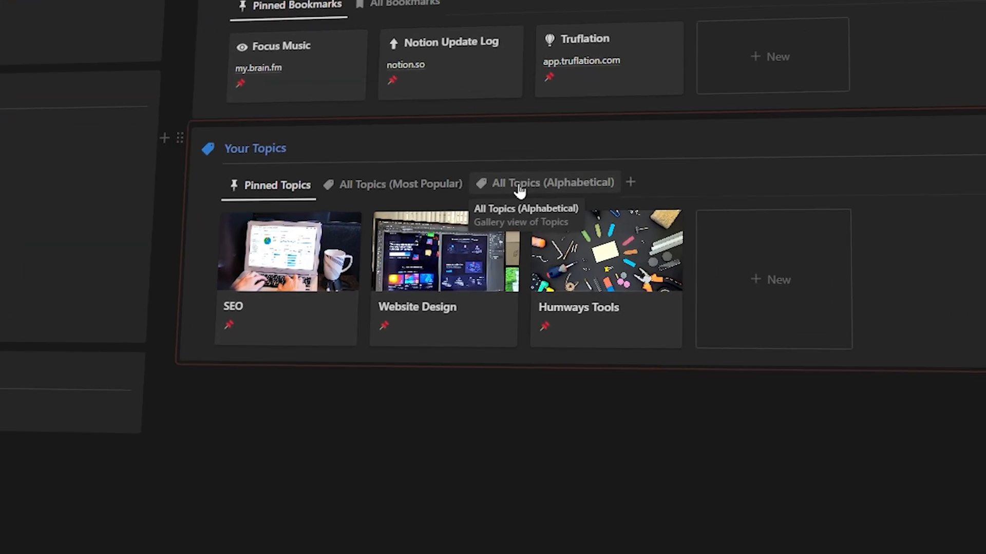
left_click(552, 182)
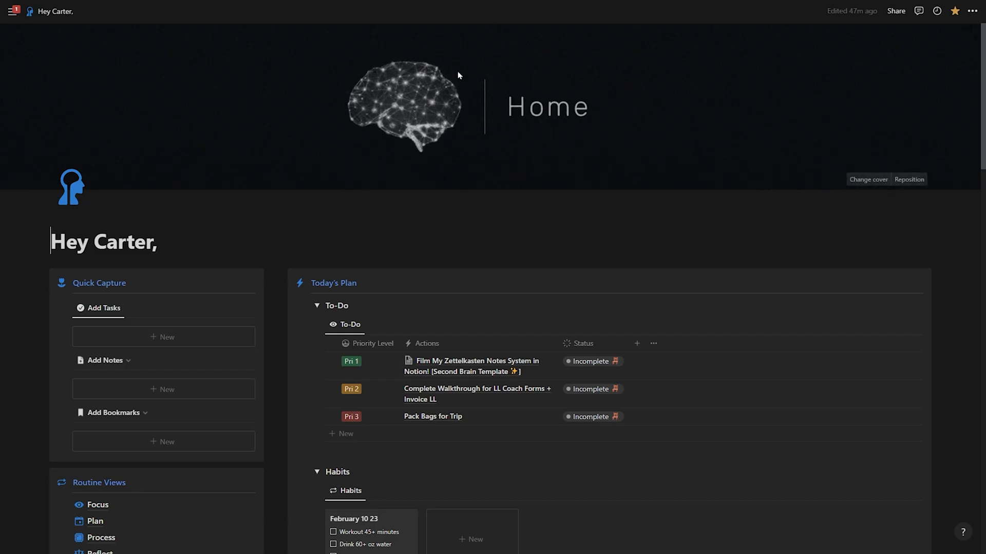
mouse_move(397, 110)
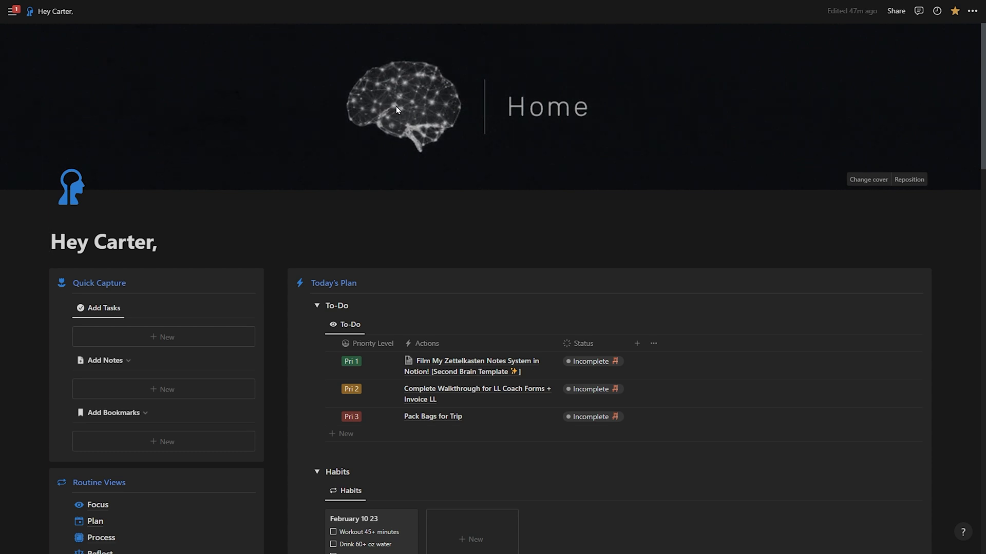
scroll("down", 3)
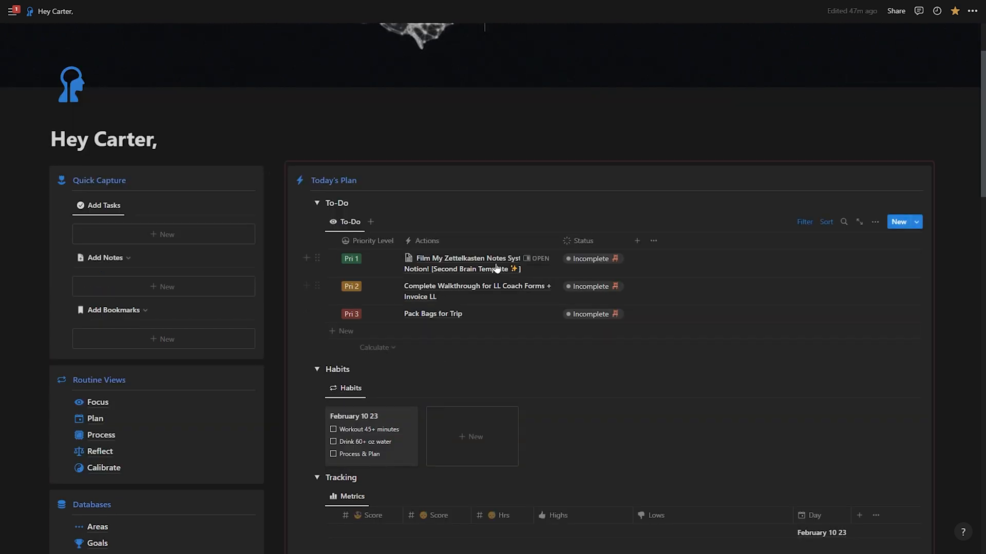
scroll("down", 3)
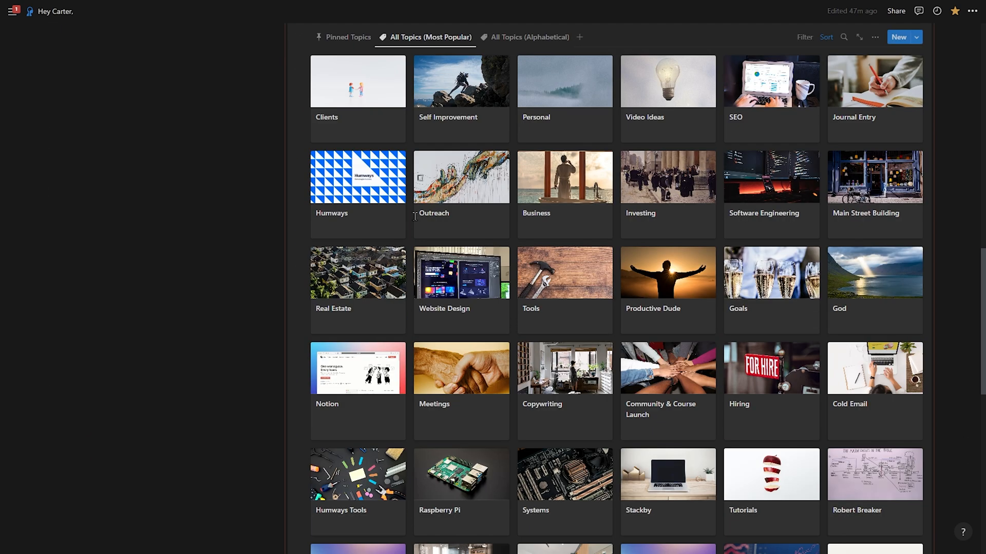
mouse_move(772, 244)
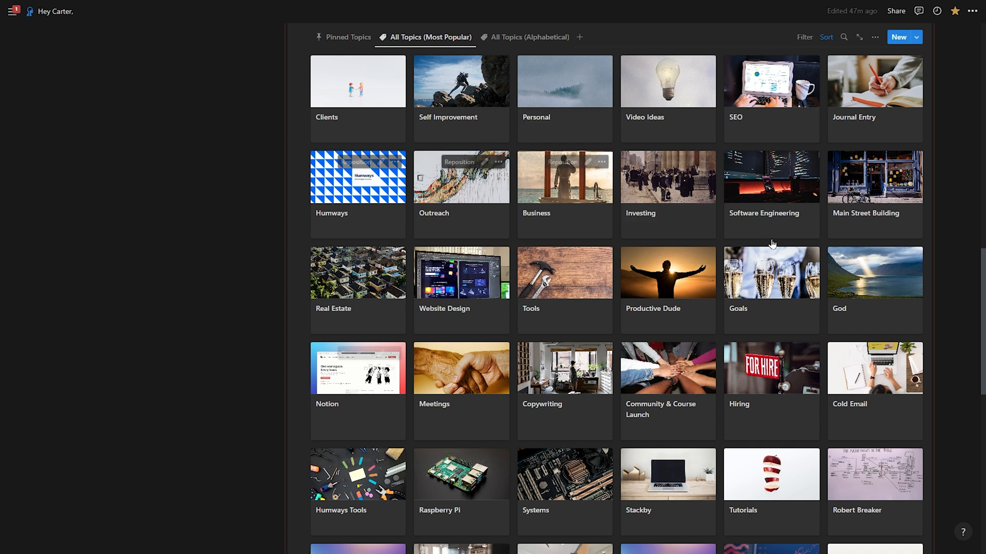
scroll("up", 3)
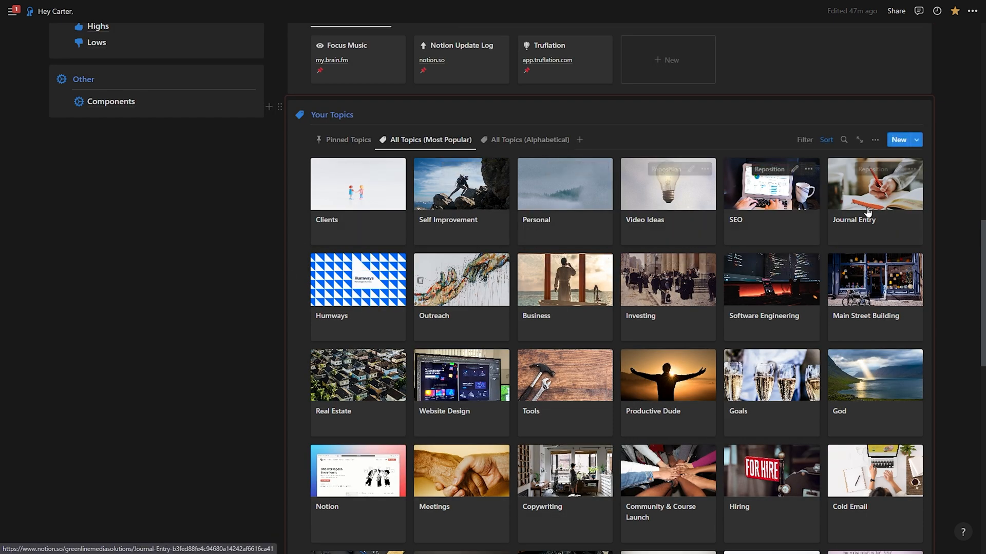
scroll("down", 3)
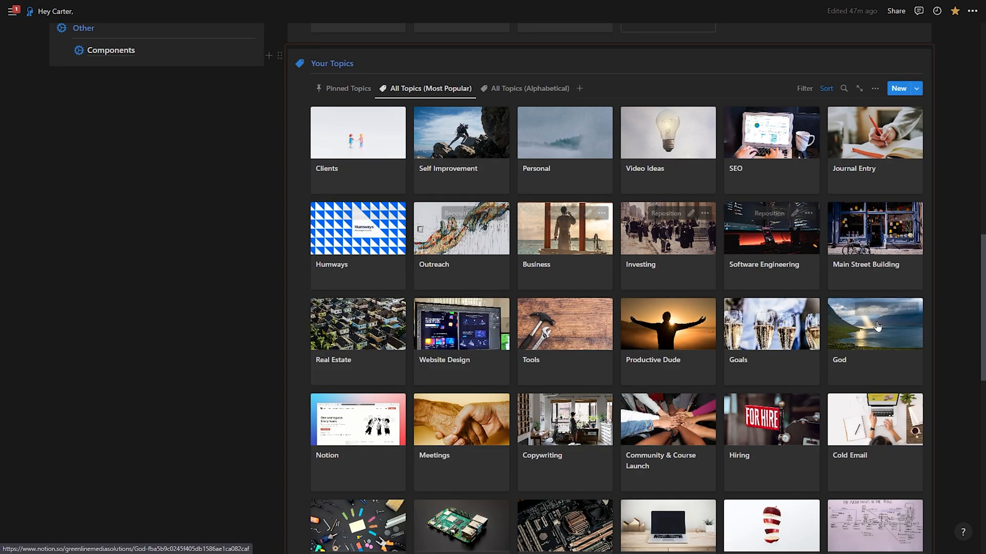
scroll("down", 3)
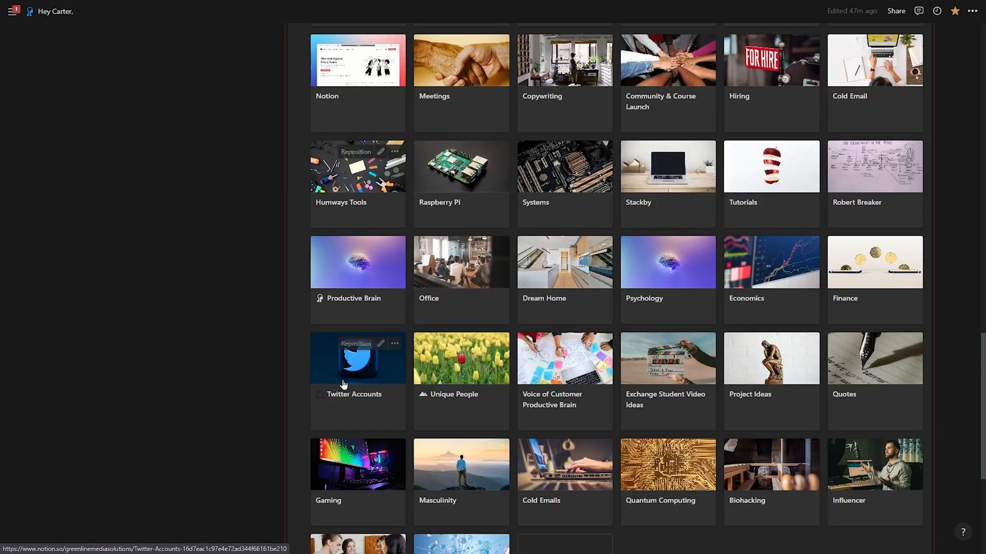
scroll("up", 3)
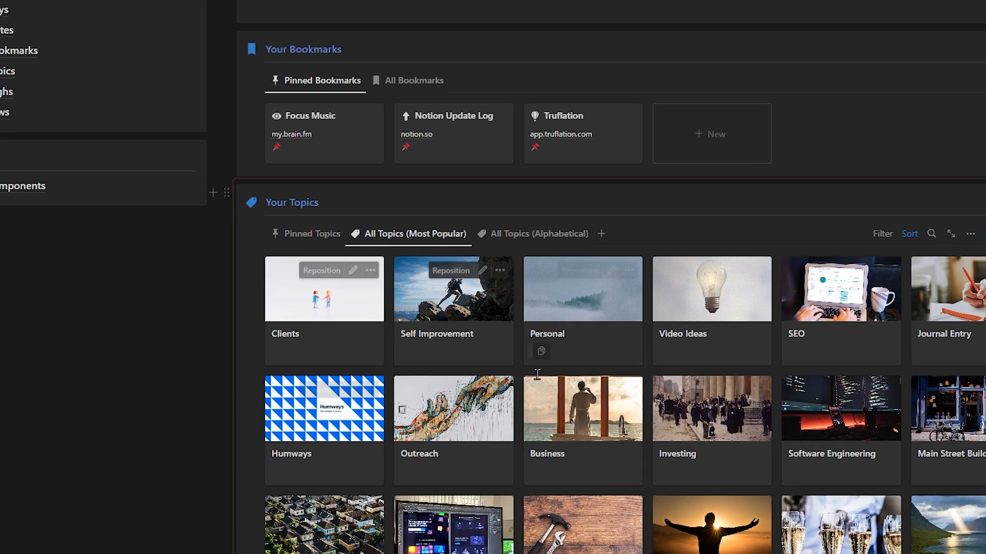
mouse_move(430, 329)
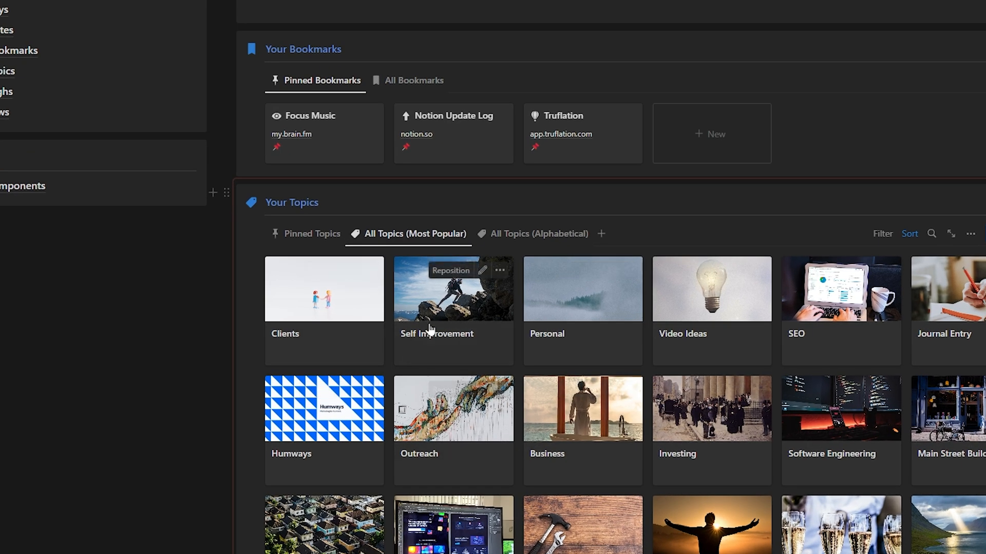
mouse_move(972, 328)
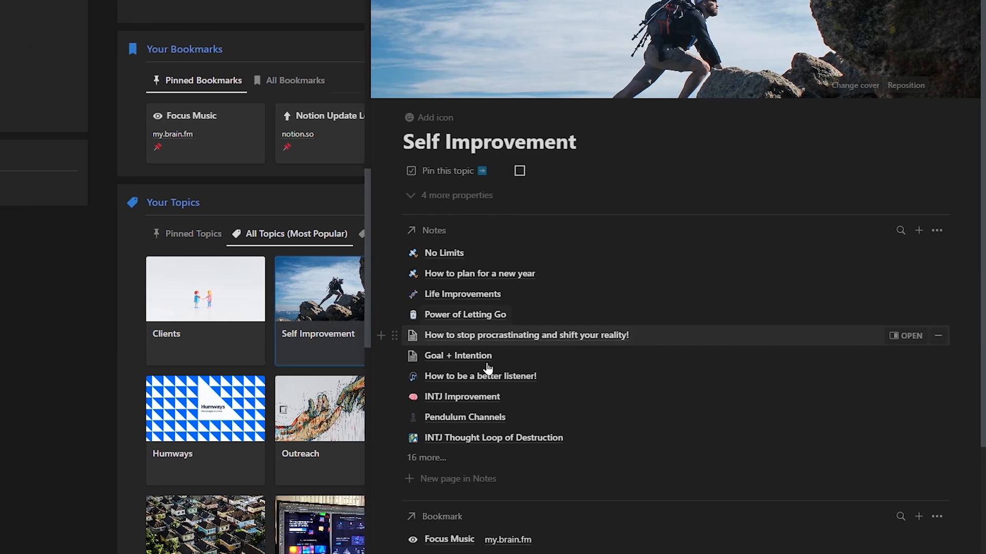
mouse_move(553, 257)
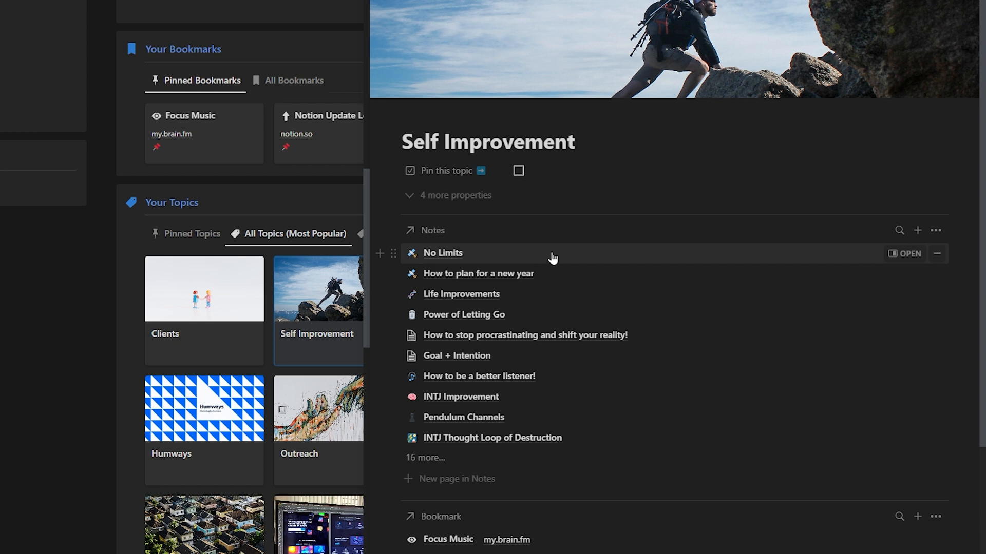
mouse_move(538, 397)
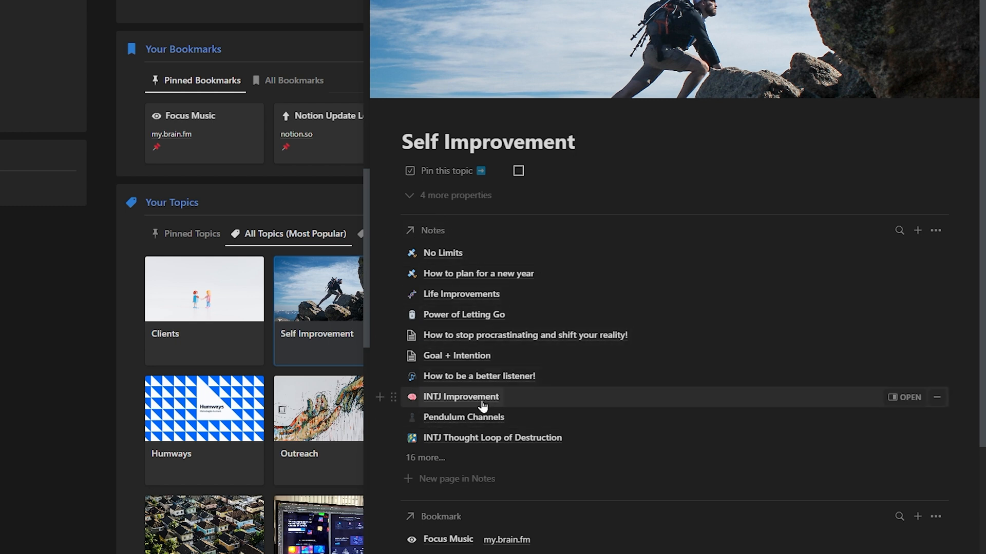
mouse_move(425, 457)
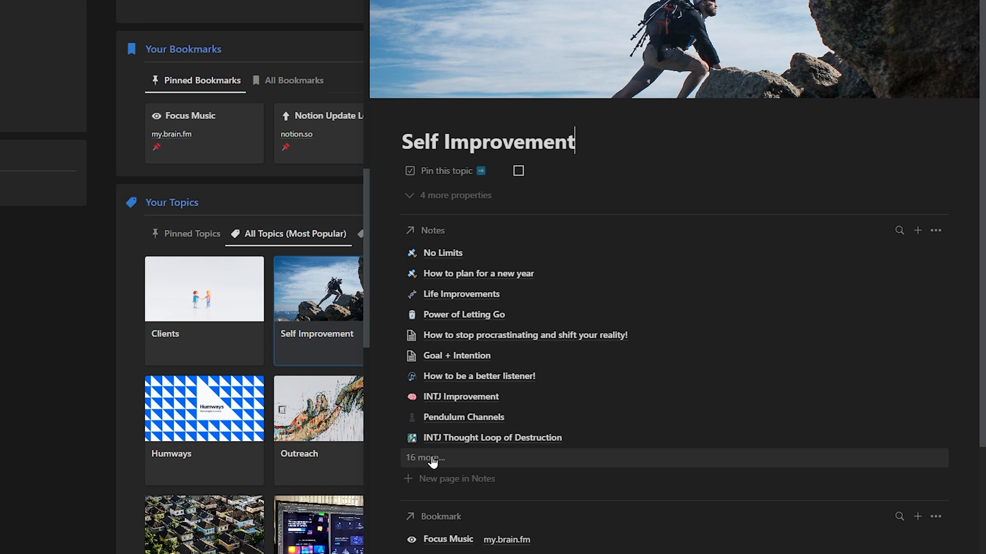
Scroll the Self Improvement topic and expand its Notes list to show more notes
scroll("down", 3)
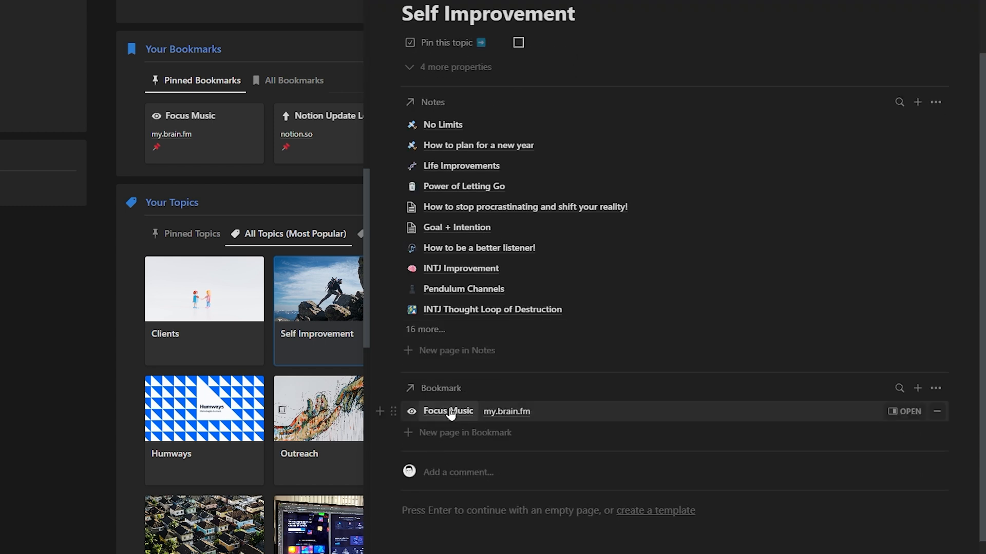
left_click(573, 14)
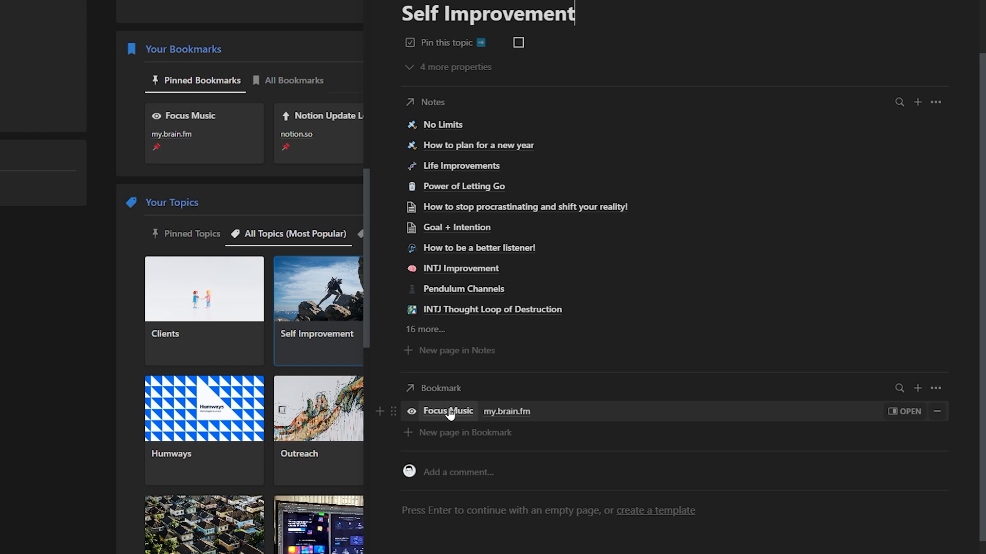
mouse_move(445, 392)
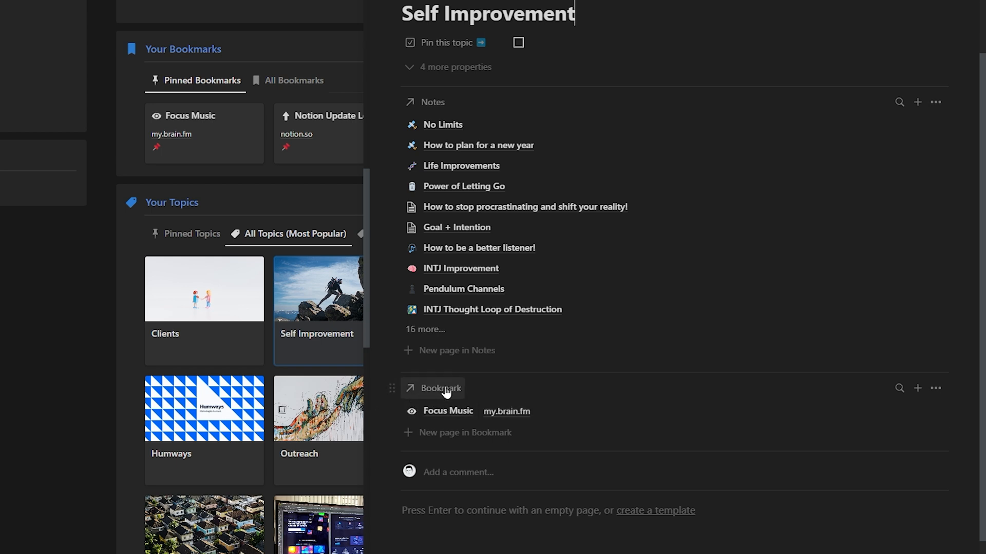
mouse_move(448, 412)
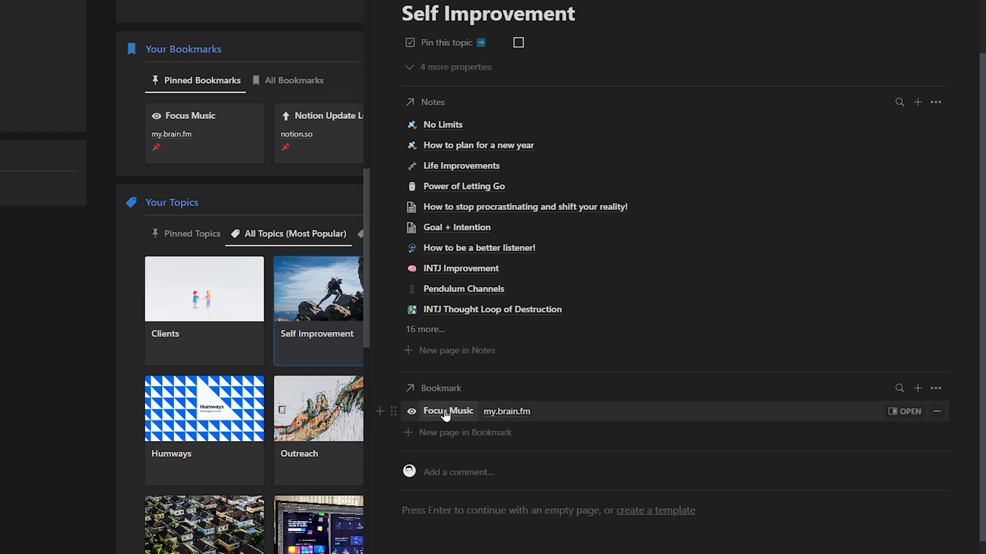
left_click(425, 329)
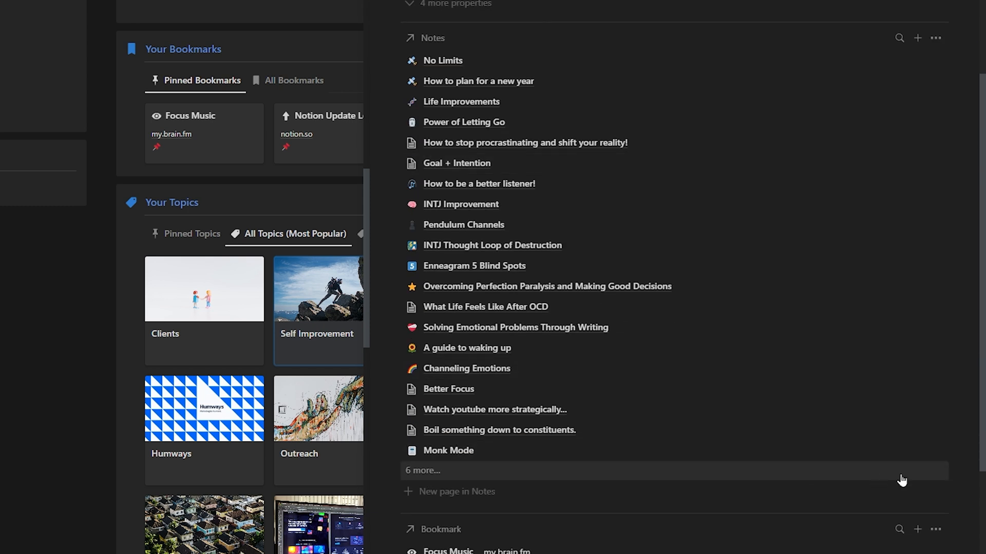
Open the Monk Mode note in the side panel
left_click(448, 450)
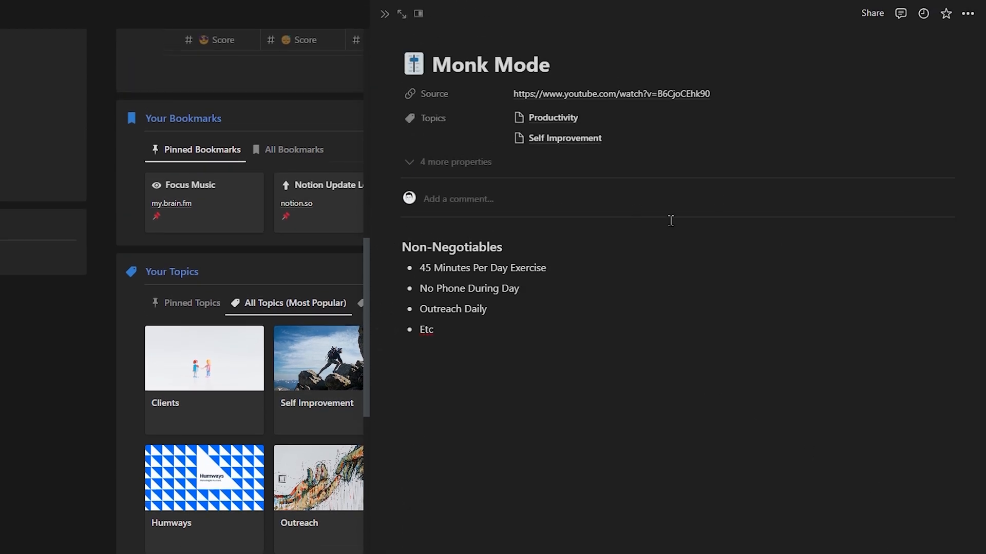
mouse_move(617, 99)
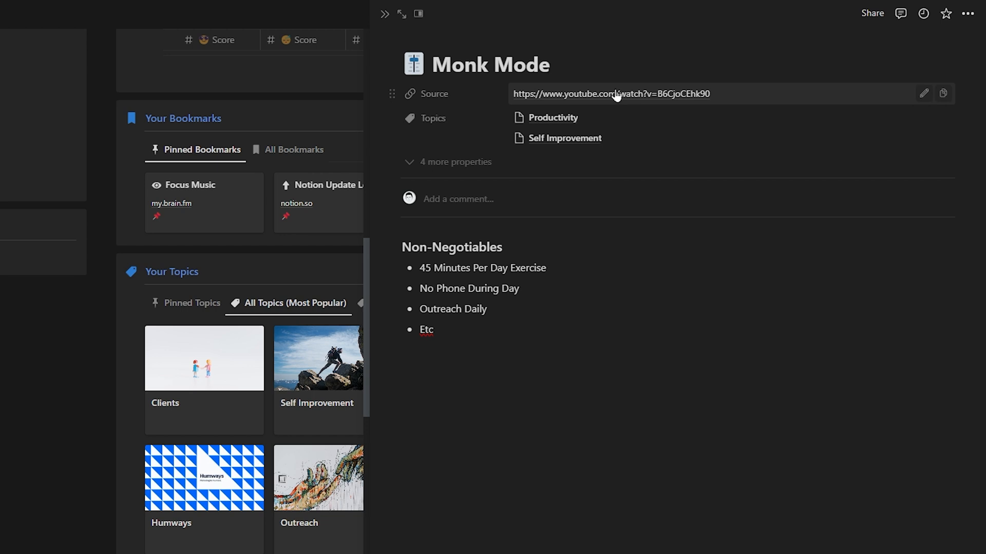
mouse_move(591, 101)
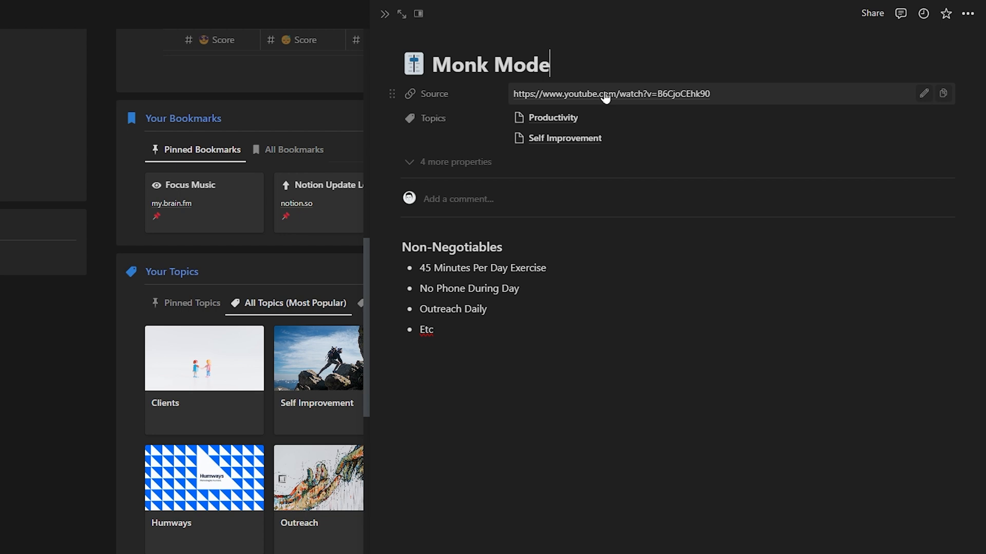
mouse_move(314, 415)
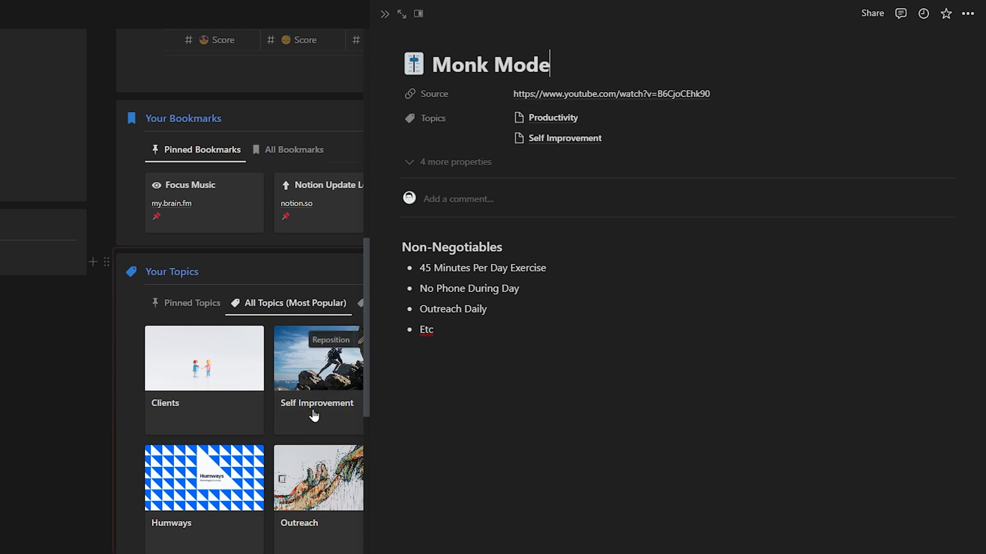
mouse_move(308, 407)
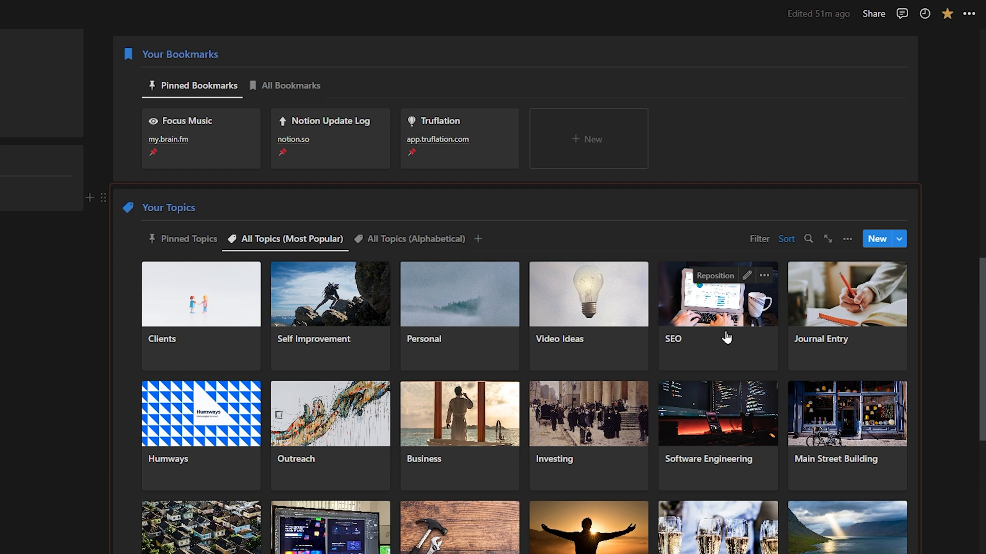
Open and pin the SEO topic, collapse Habits and Tracking, then open another gallery topic
left_click(716, 293)
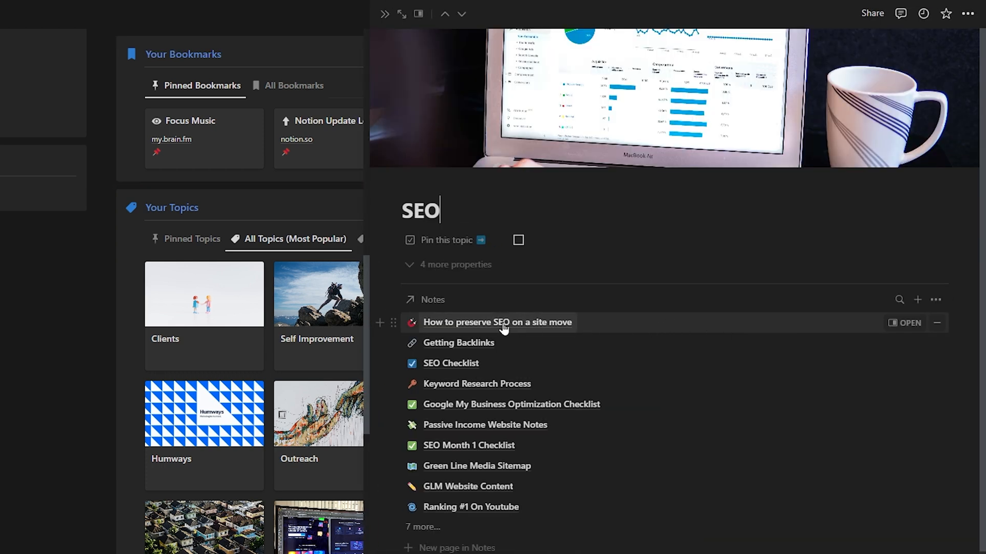
mouse_move(537, 330)
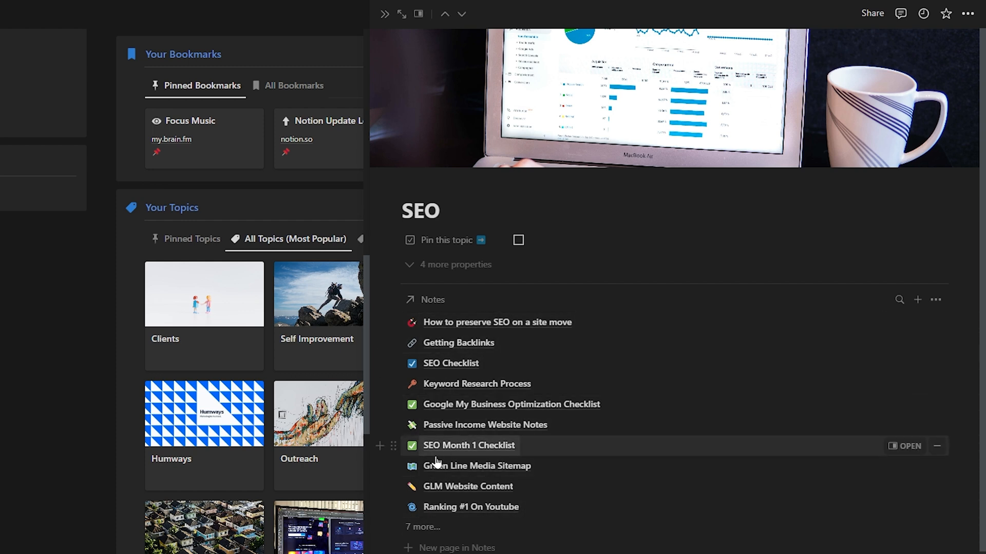
left_click(420, 210)
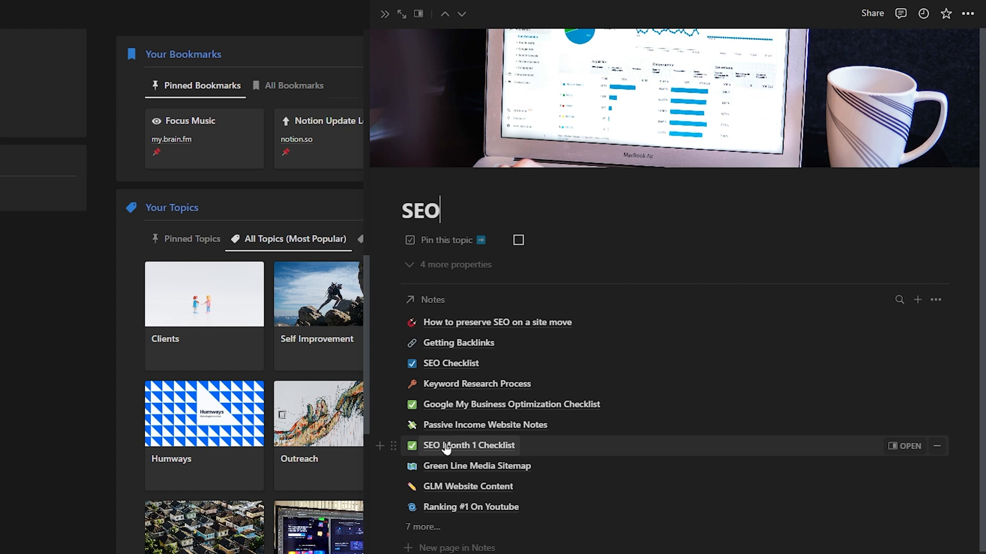
mouse_move(560, 347)
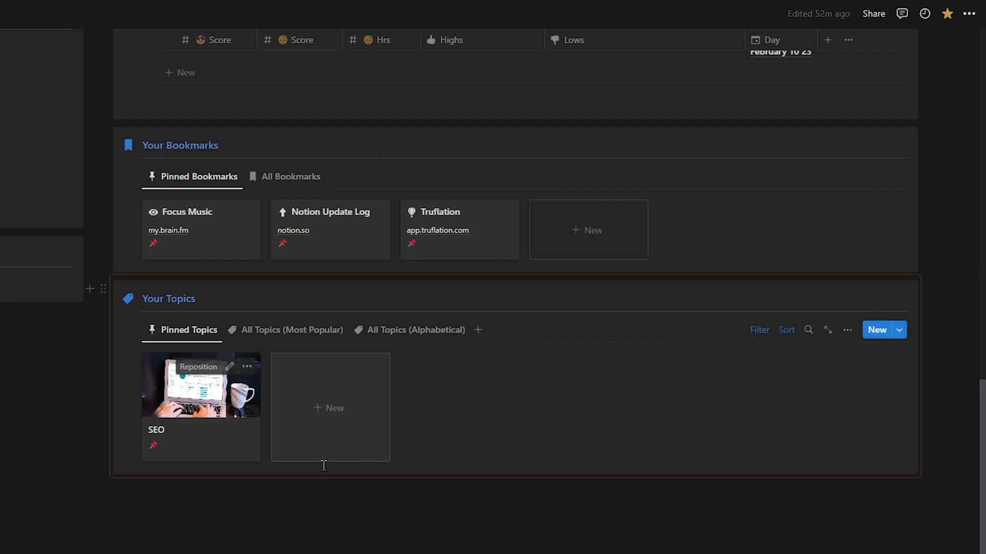
mouse_move(336, 433)
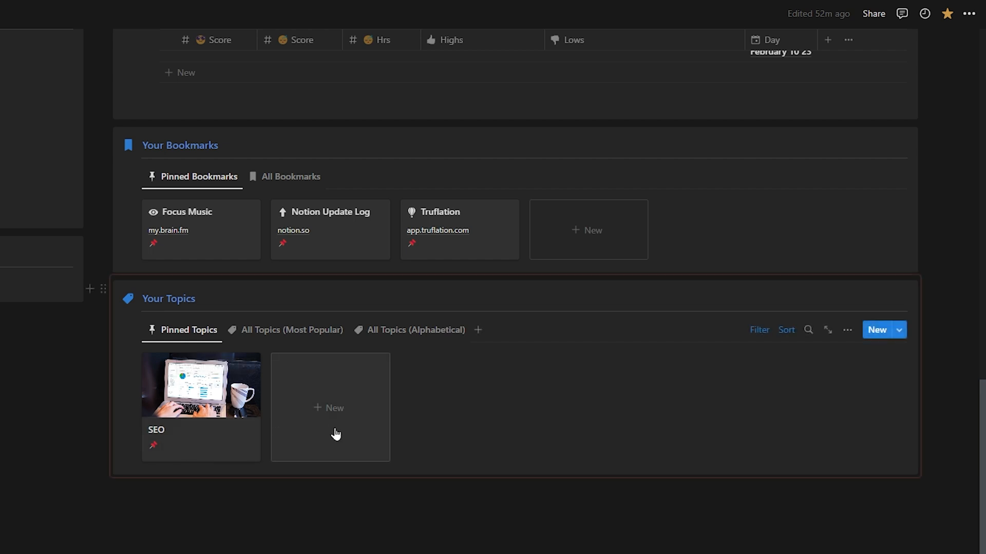
scroll("up", 3)
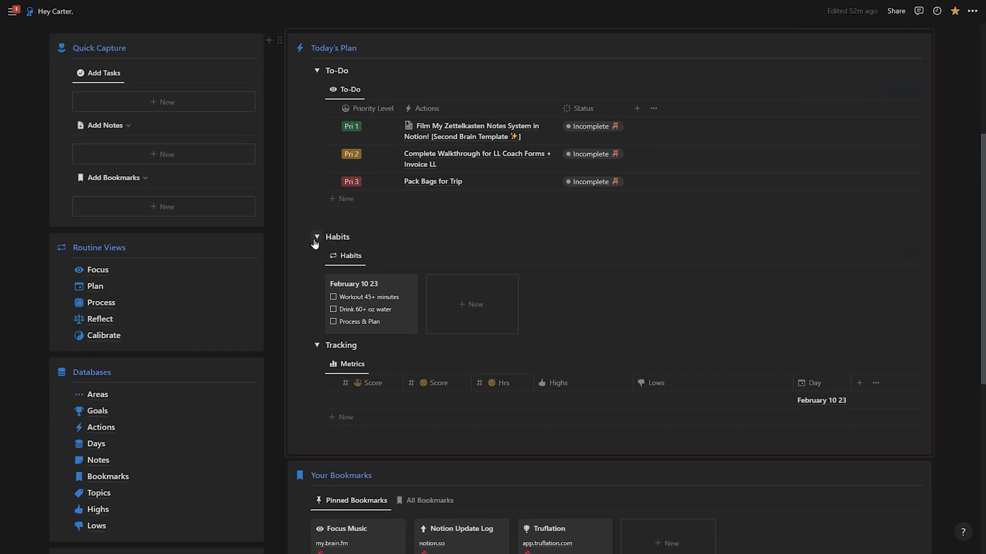
left_click(316, 236)
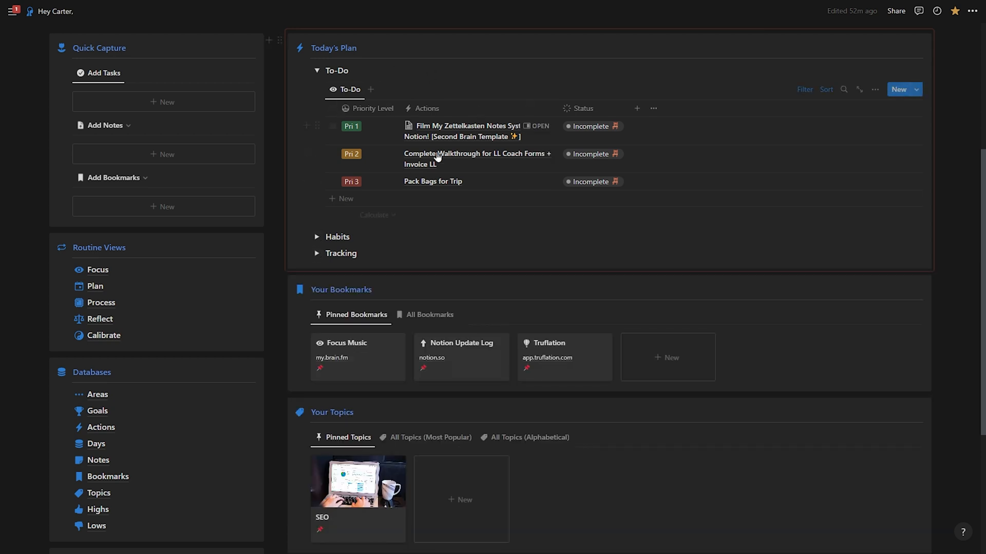
scroll("down", 3)
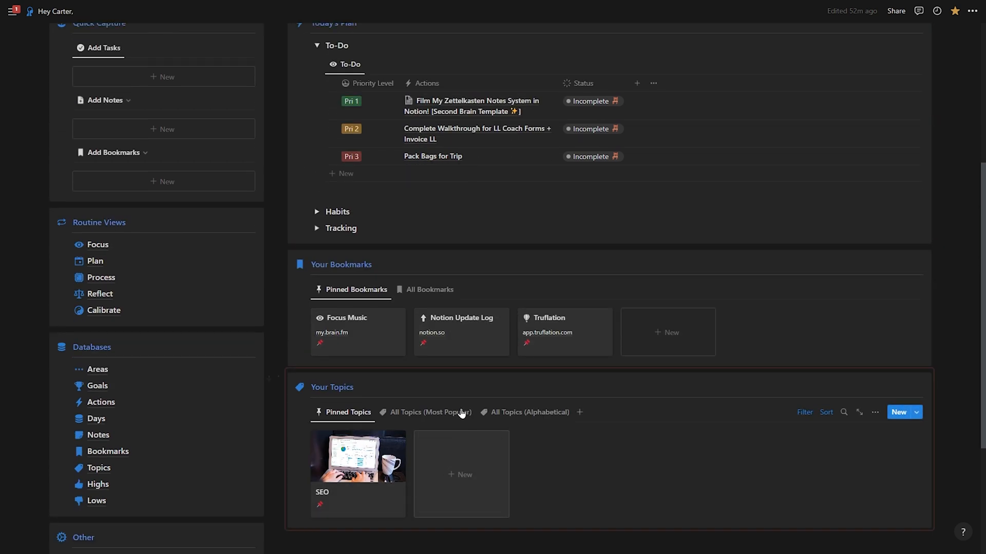
scroll("up", 3)
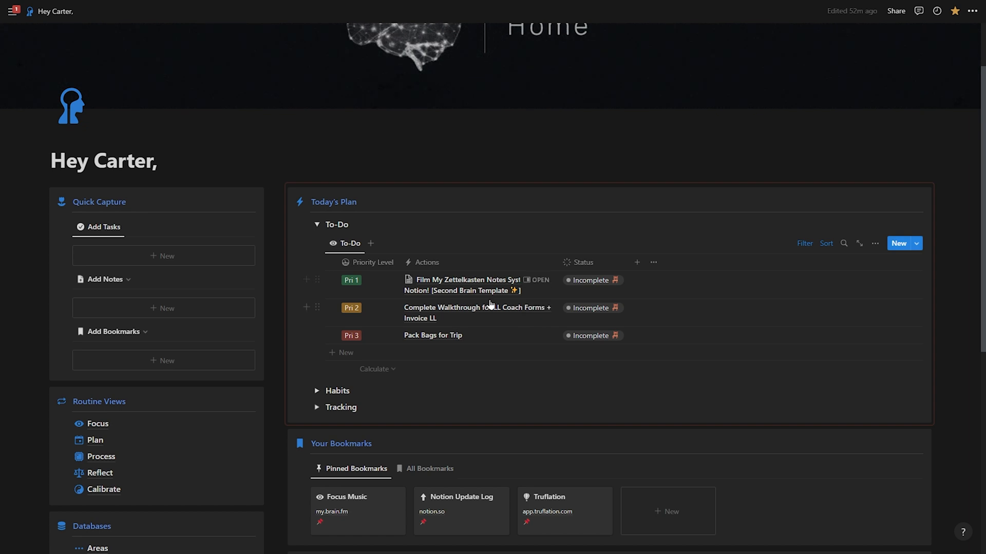
scroll("down", 3)
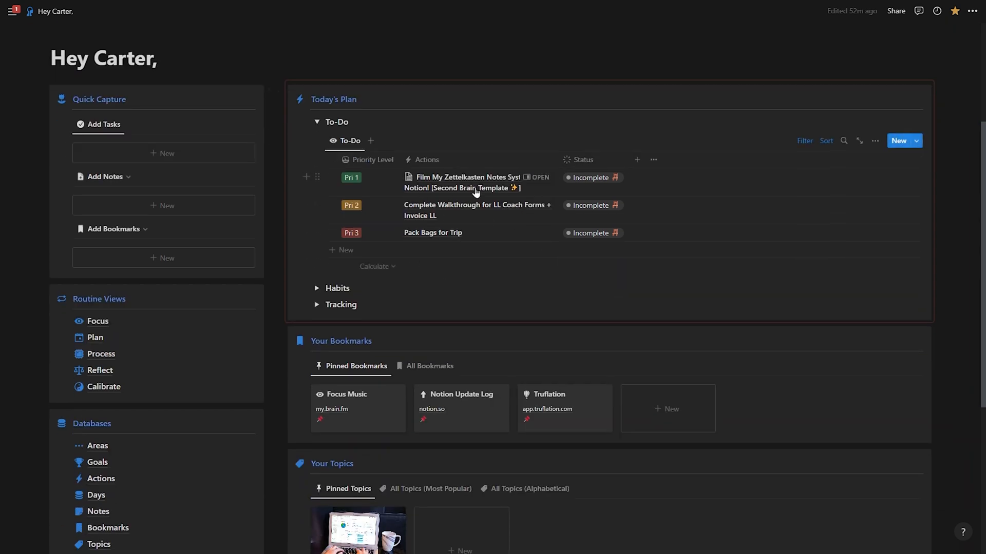
scroll("down", 3)
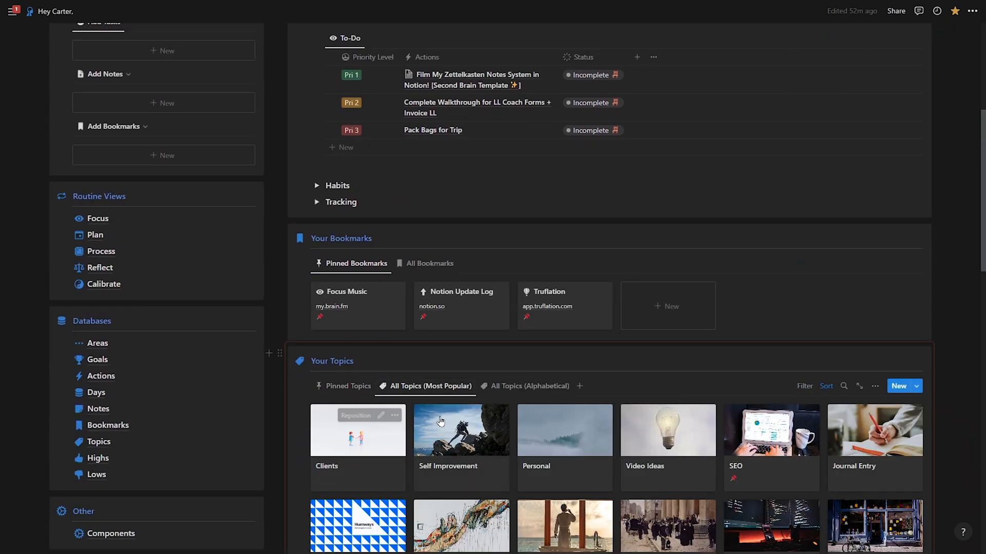
scroll("down", 3)
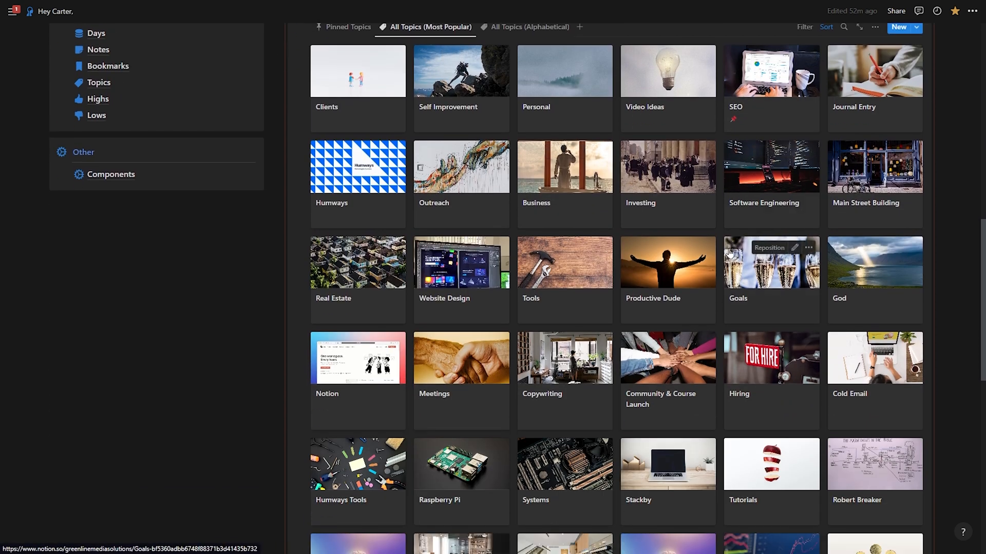
left_click(443, 262)
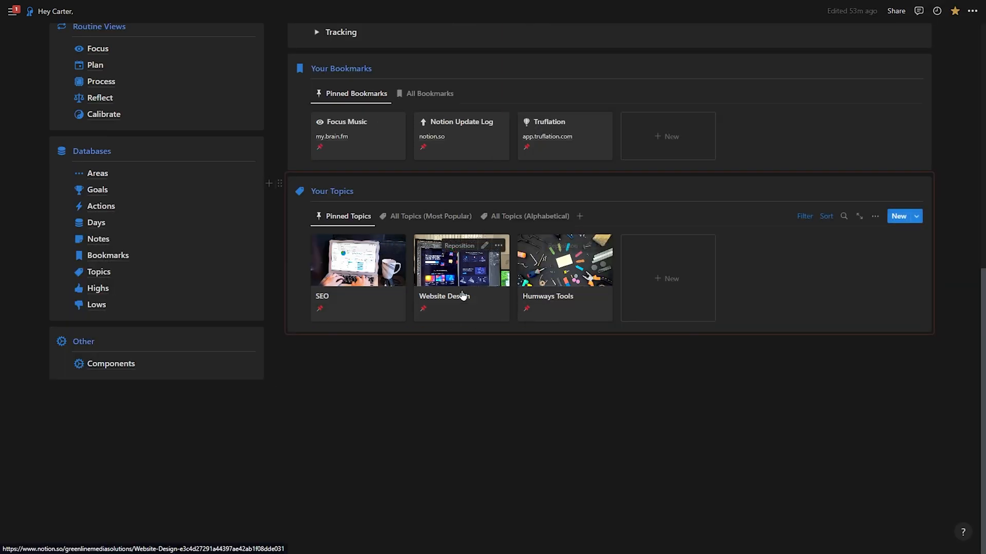
mouse_move(421, 296)
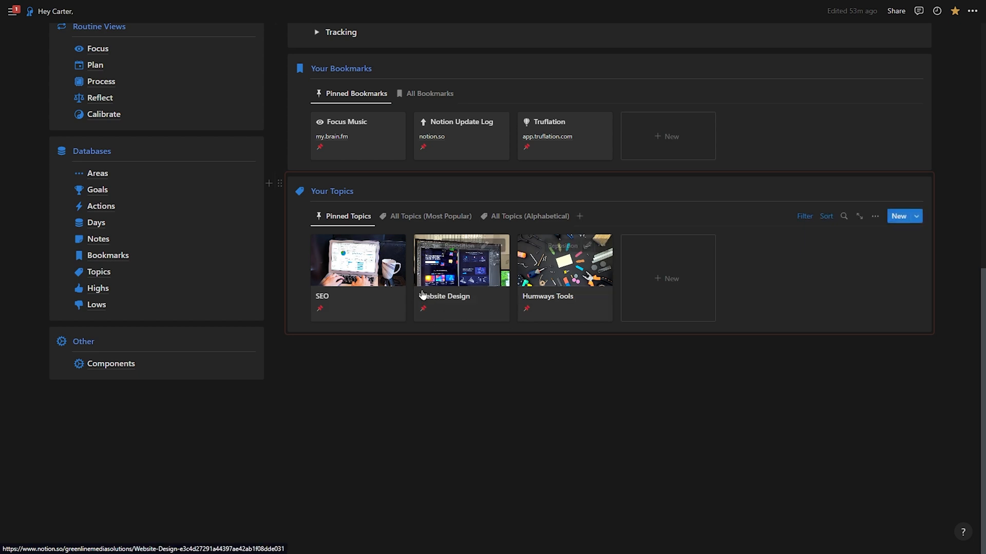
mouse_move(454, 366)
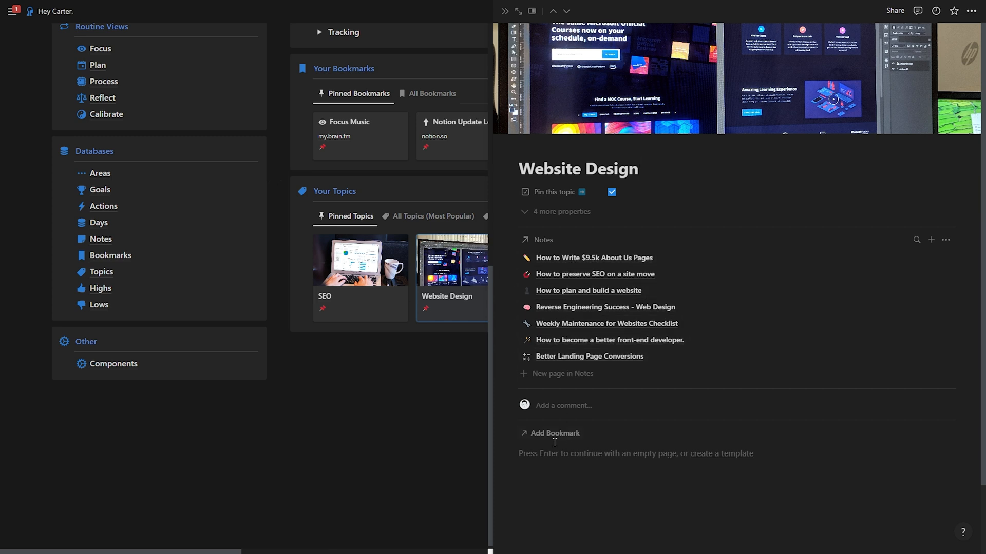
left_click(638, 169)
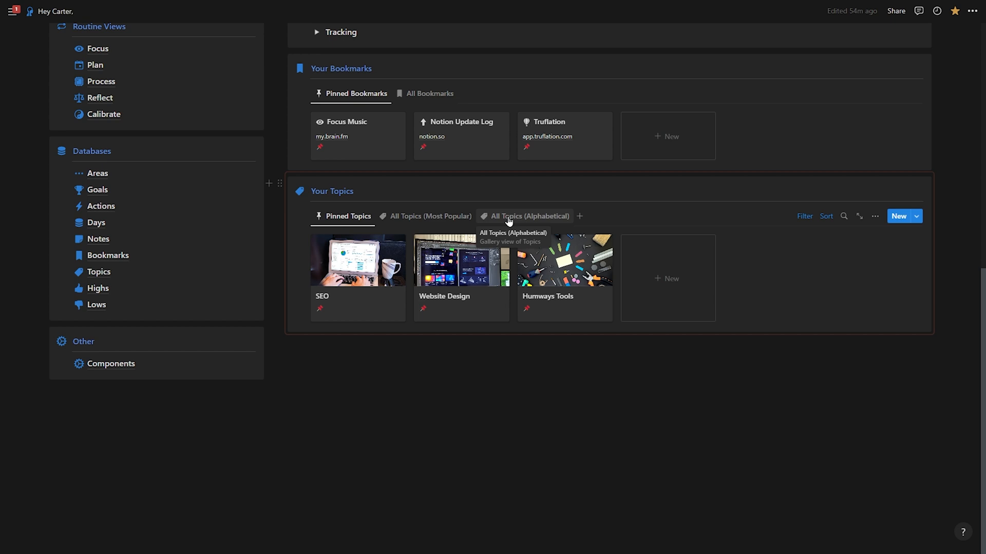
left_click(530, 216)
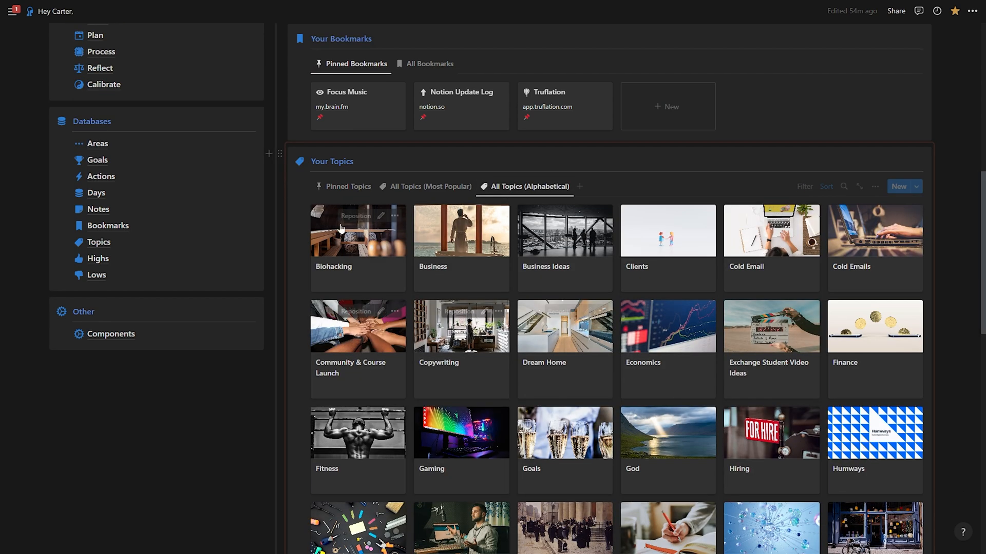
scroll("down", 3)
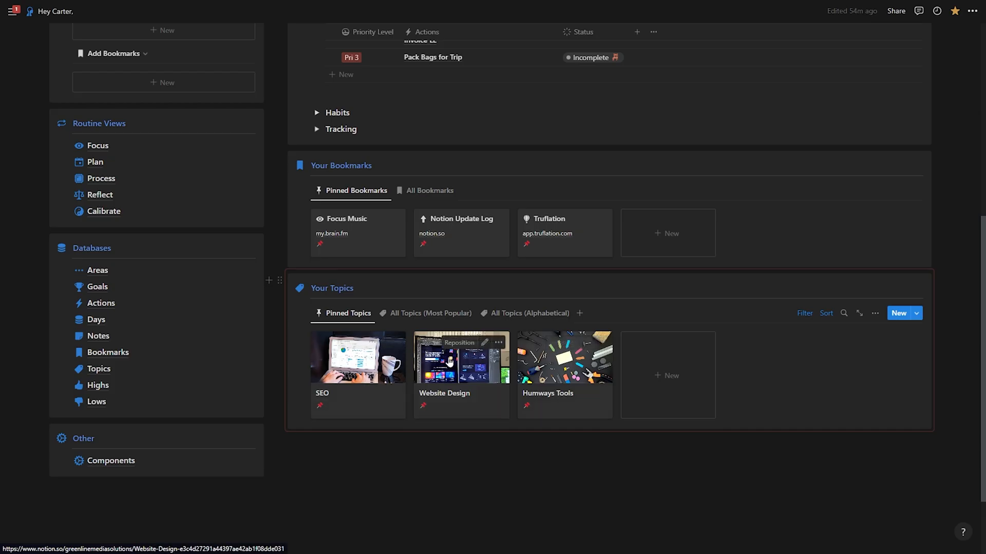
mouse_move(566, 370)
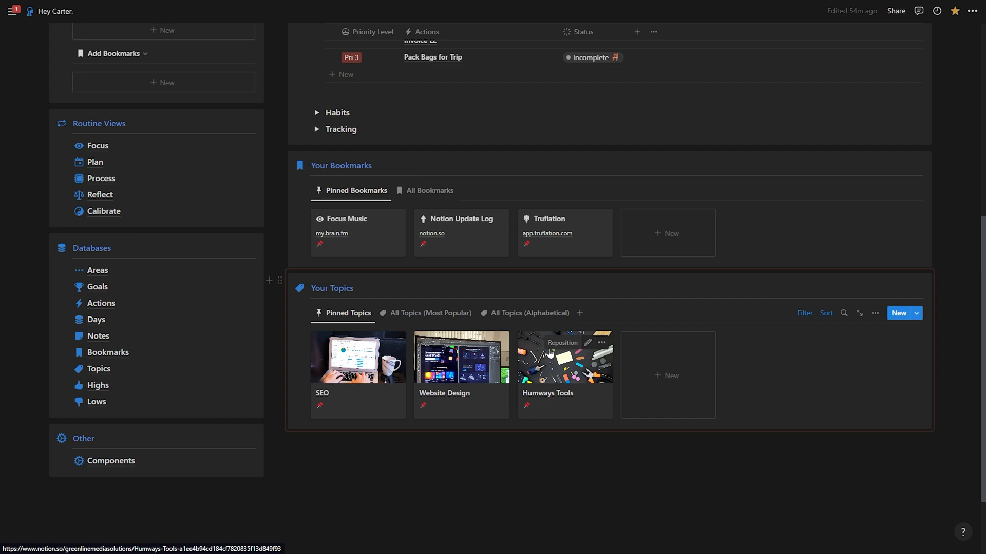
scroll("up", 3)
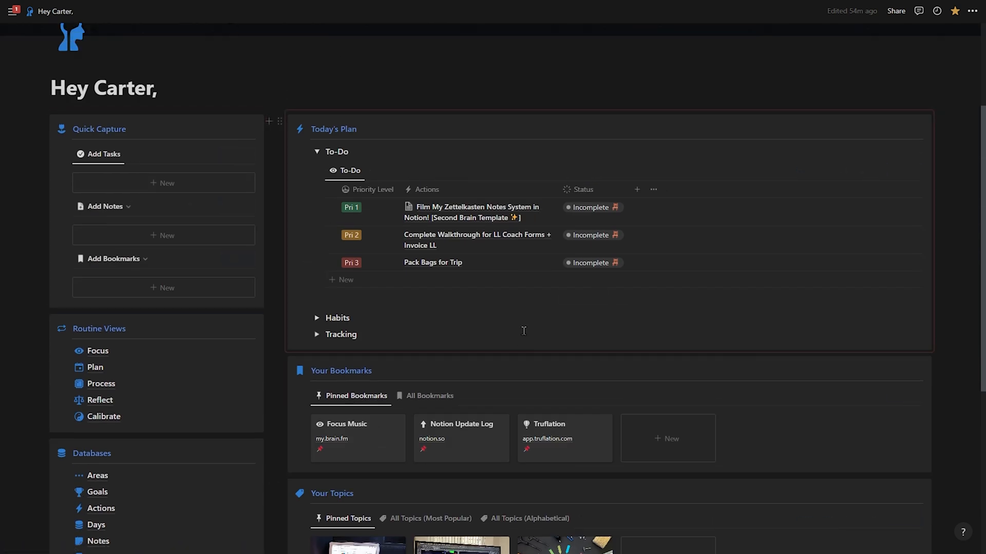
scroll("up", 3)
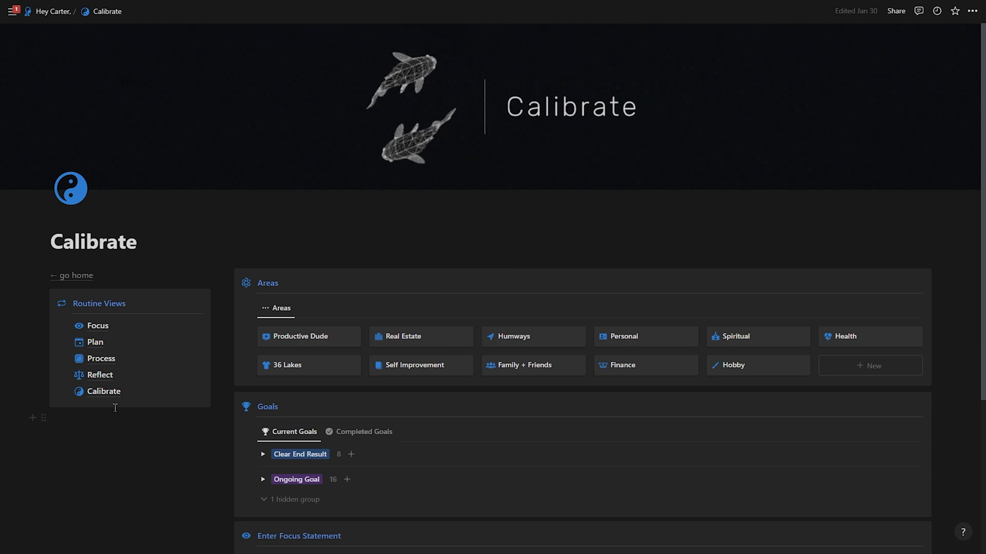
mouse_move(514, 278)
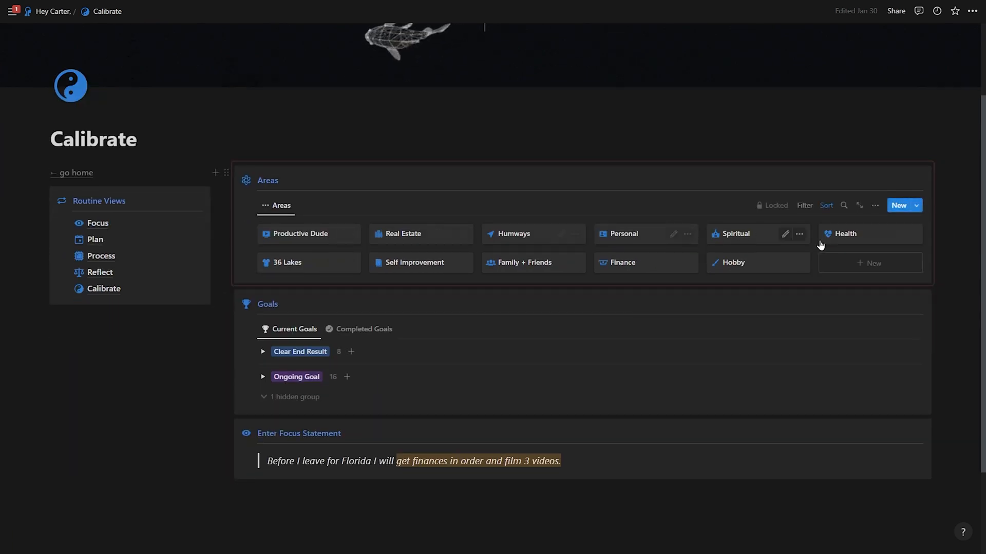
left_click(263, 351)
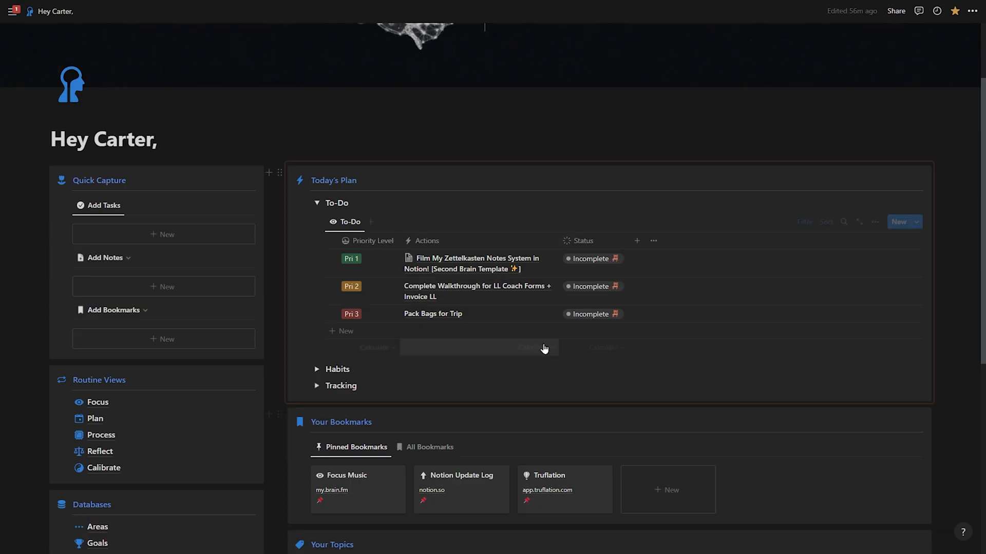
mouse_move(594, 264)
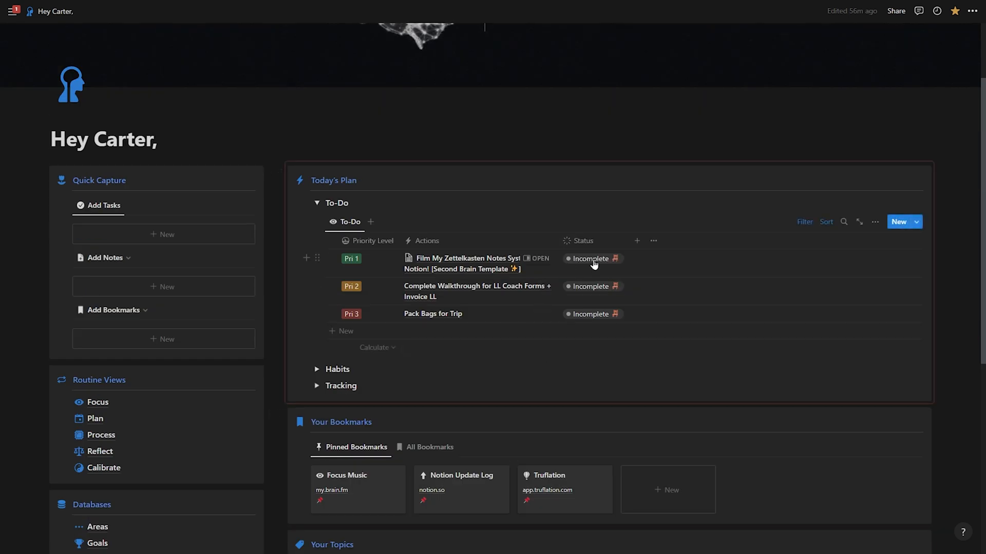
left_click(591, 258)
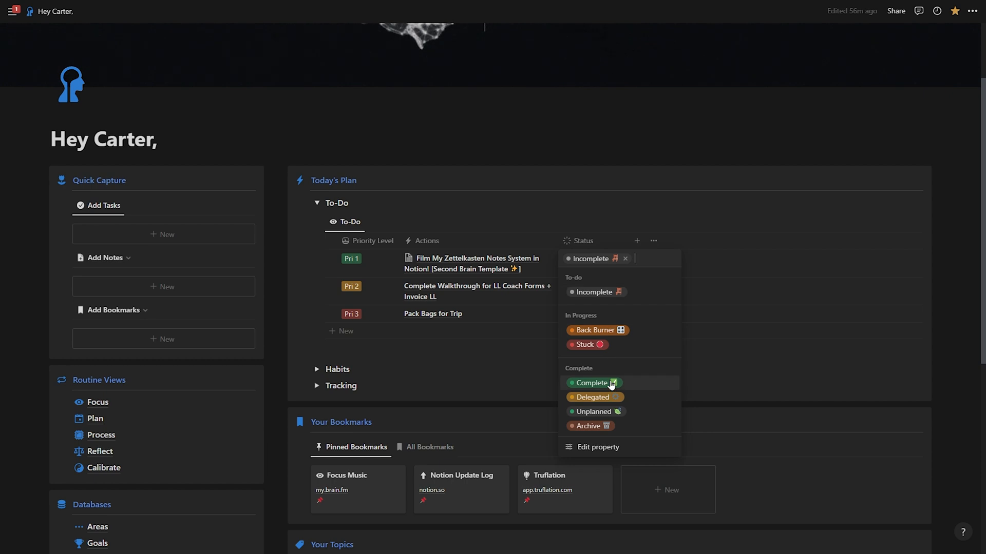
scroll("down", 3)
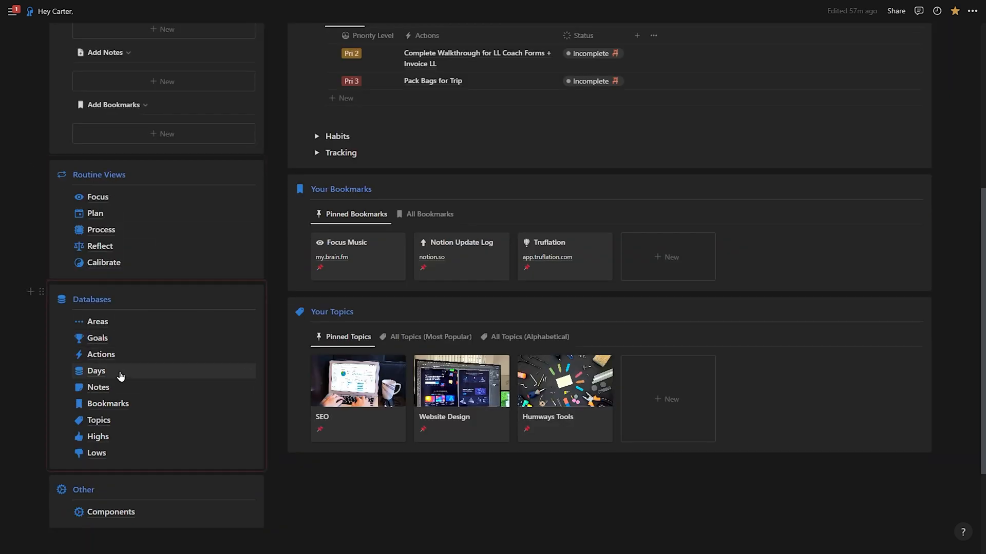
mouse_move(98, 387)
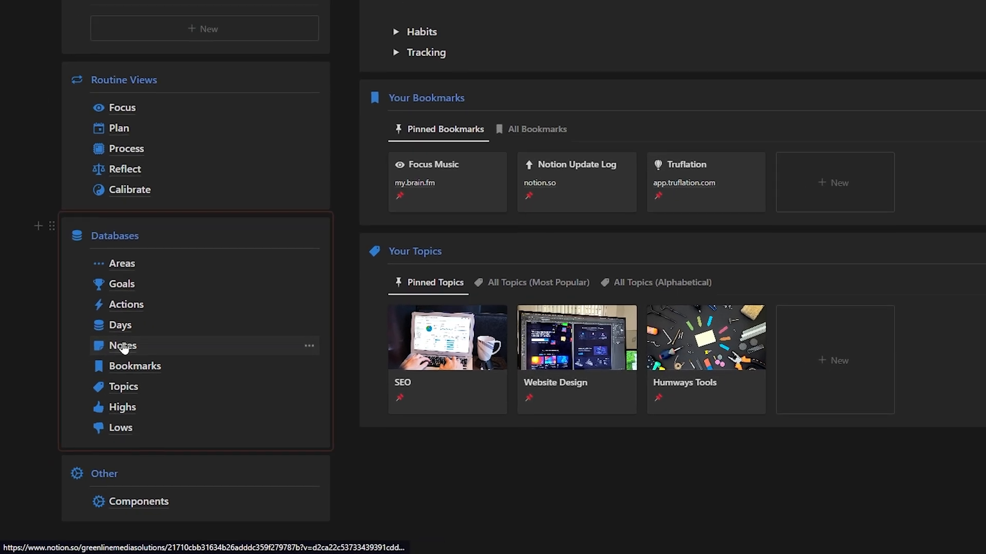
Open the Notes database from the Databases list
left_click(121, 345)
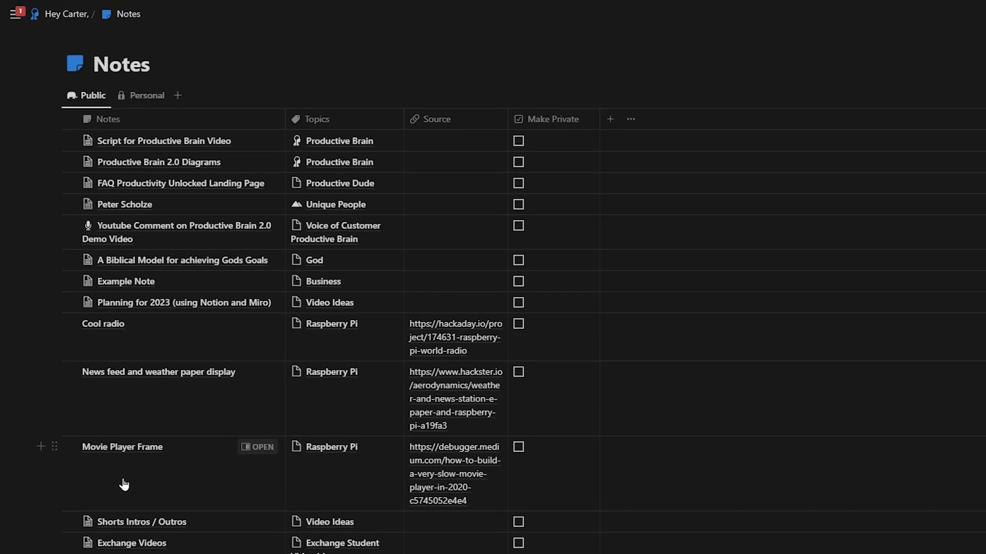
mouse_move(219, 260)
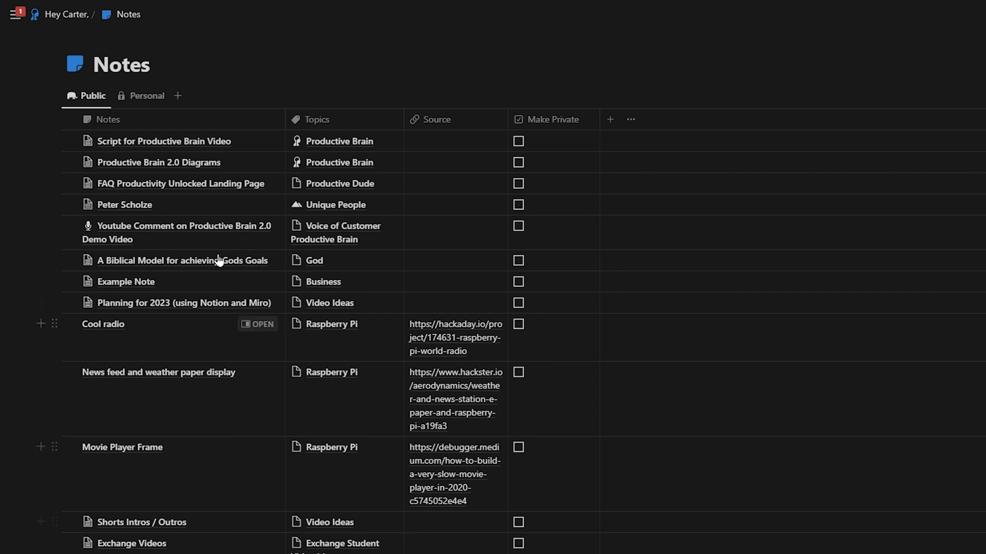
mouse_move(146, 96)
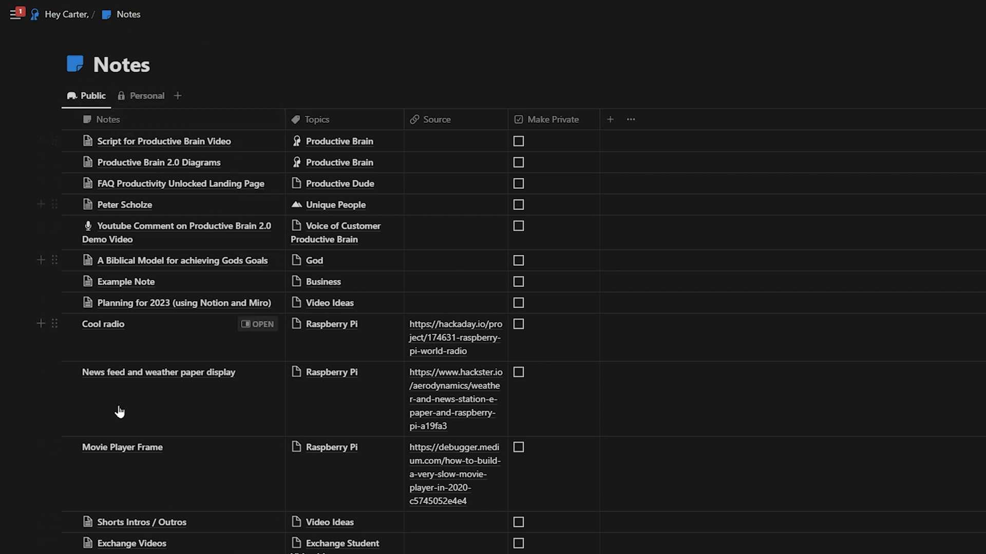
mouse_move(228, 282)
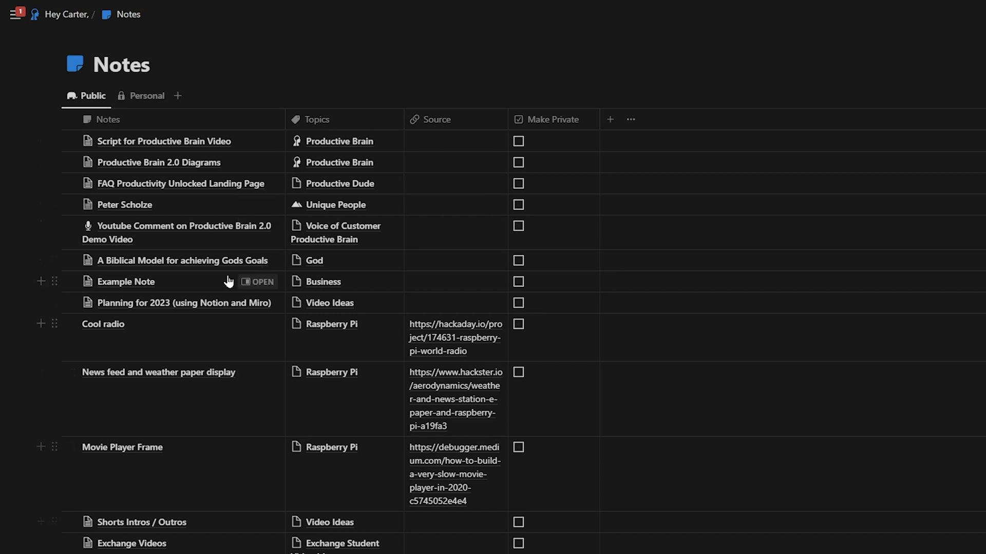
mouse_move(175, 188)
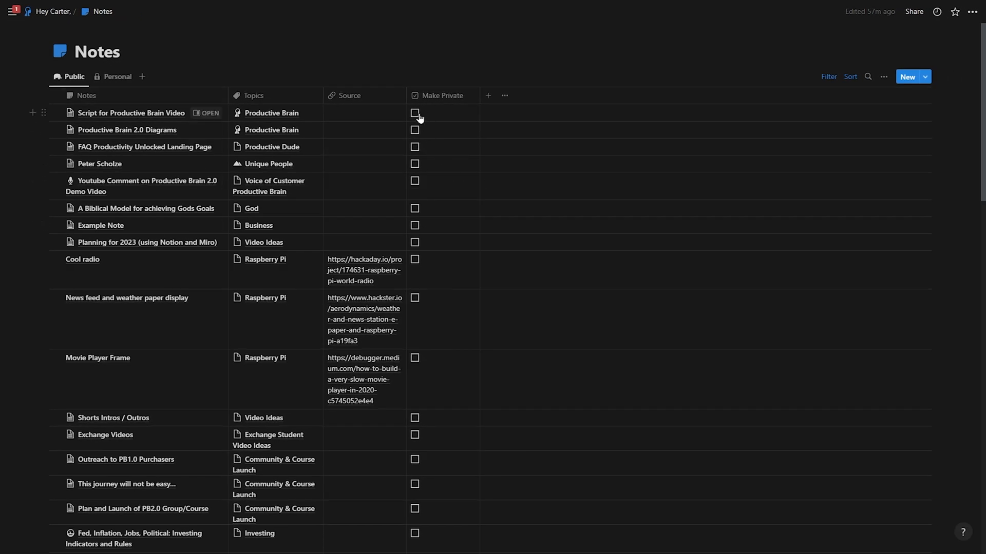
mouse_move(322, 115)
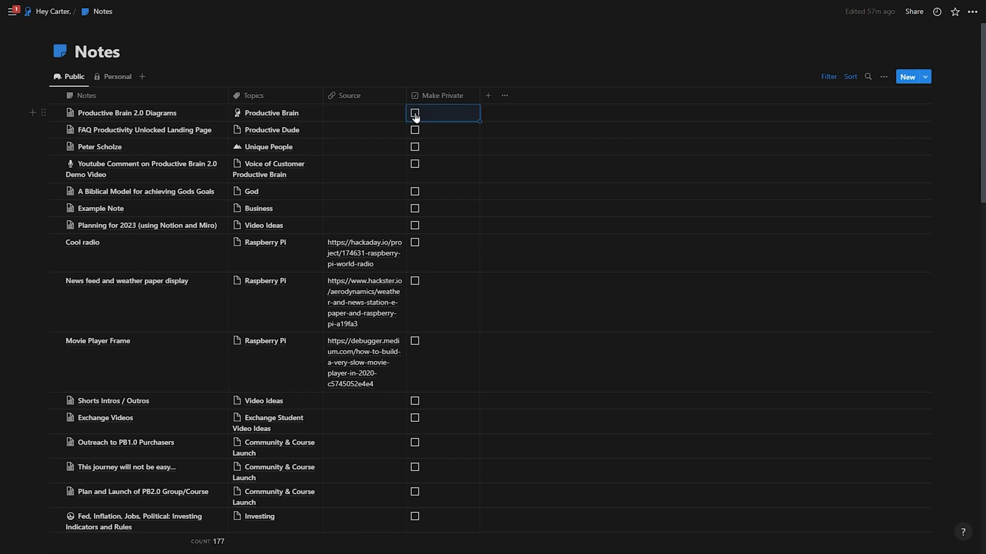
mouse_move(116, 76)
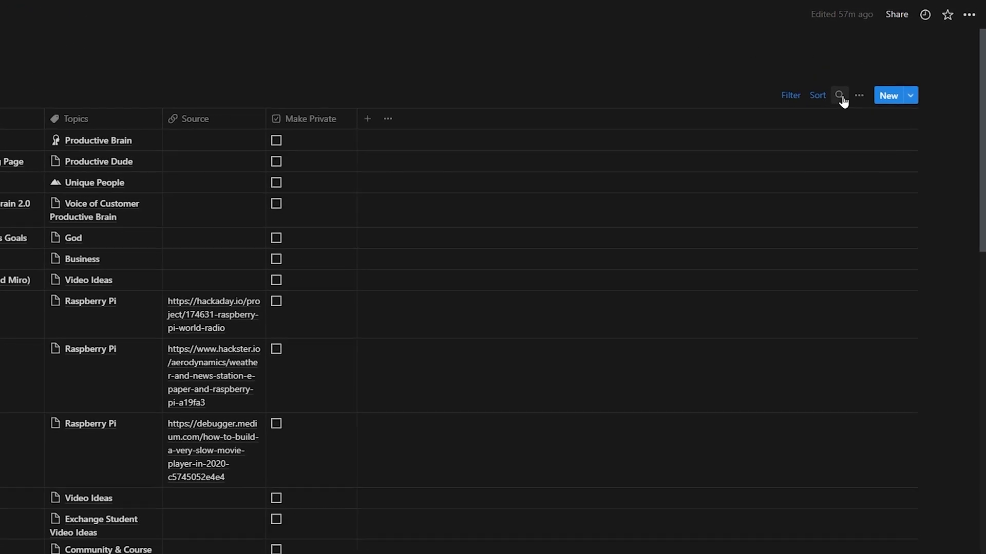
Search the Notes database for 'real estate' and show the Tax Liens note's linked topics
left_click(839, 95)
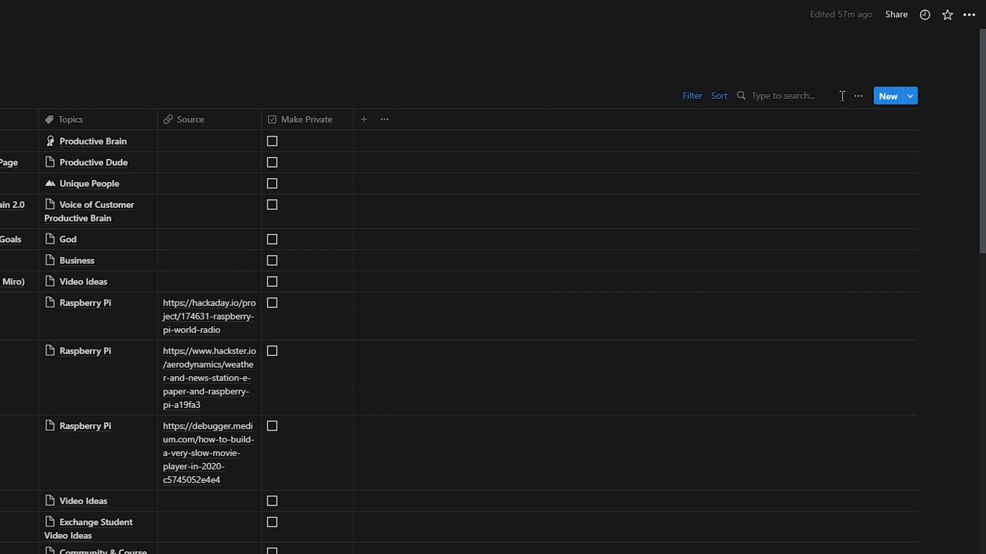
type("real estate")
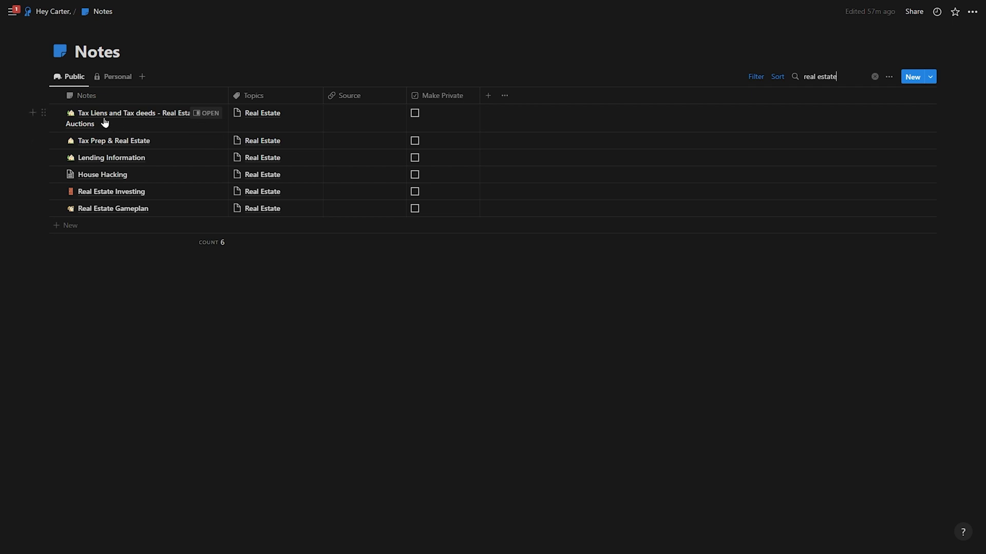
mouse_move(123, 145)
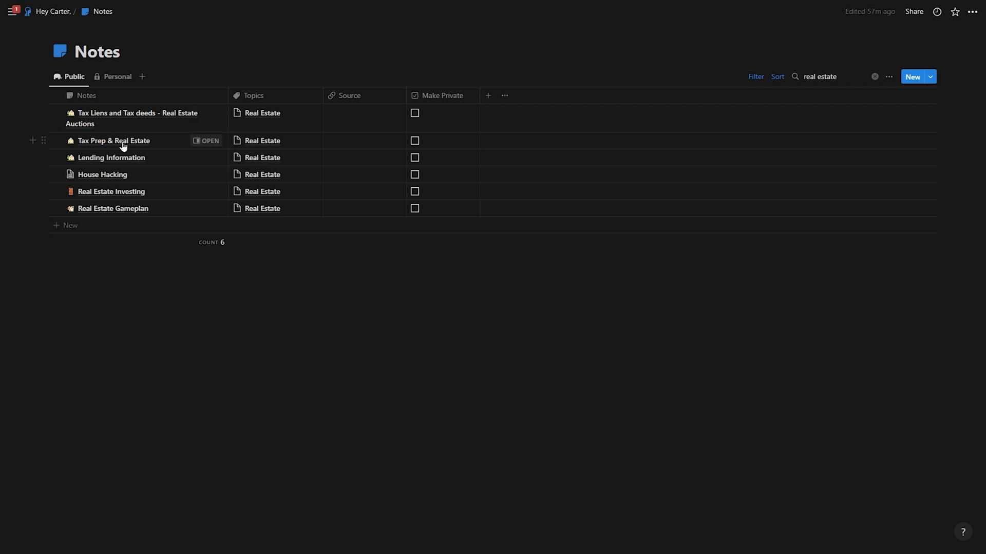
mouse_move(260, 128)
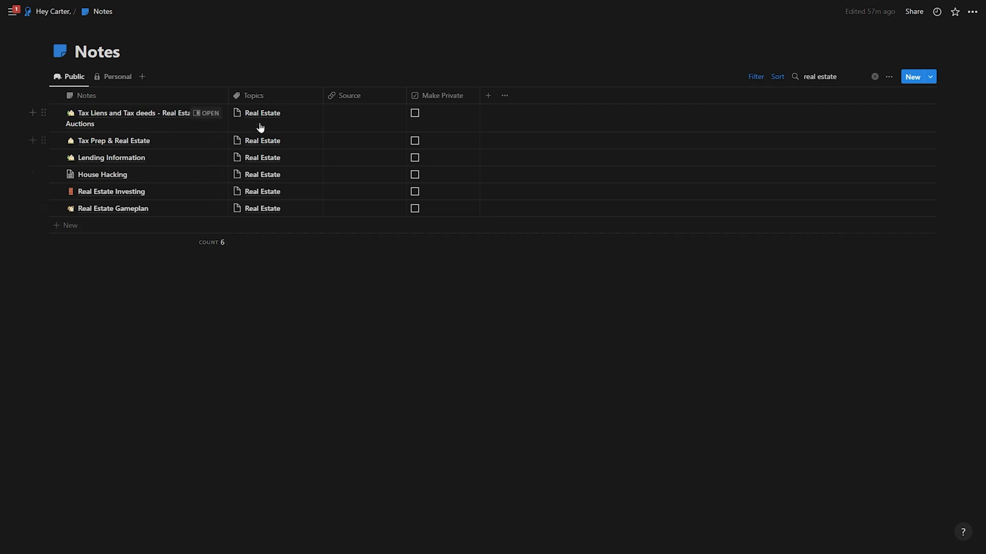
left_click(262, 112)
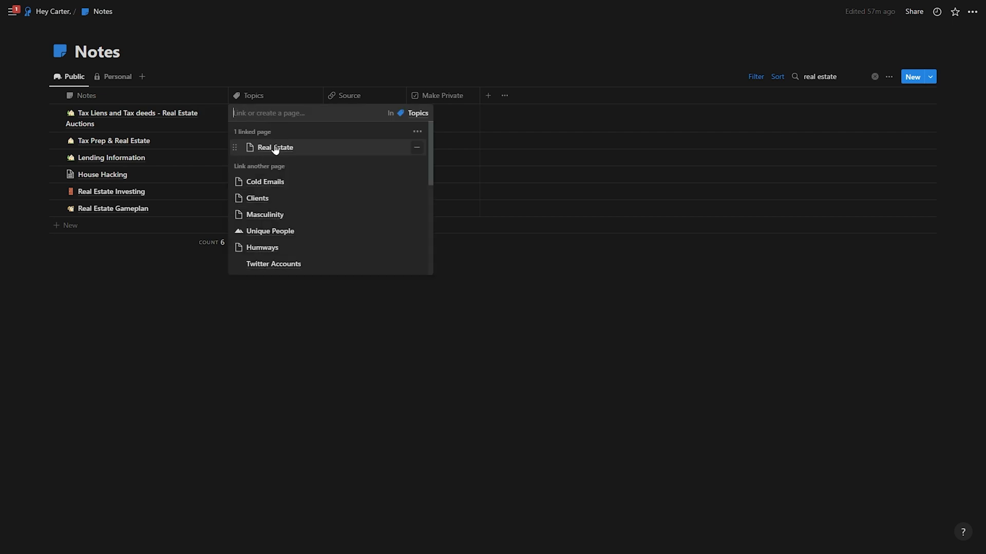
Peek the Real Estate topic, then open the Tax Liens note beside the list
left_click(274, 148)
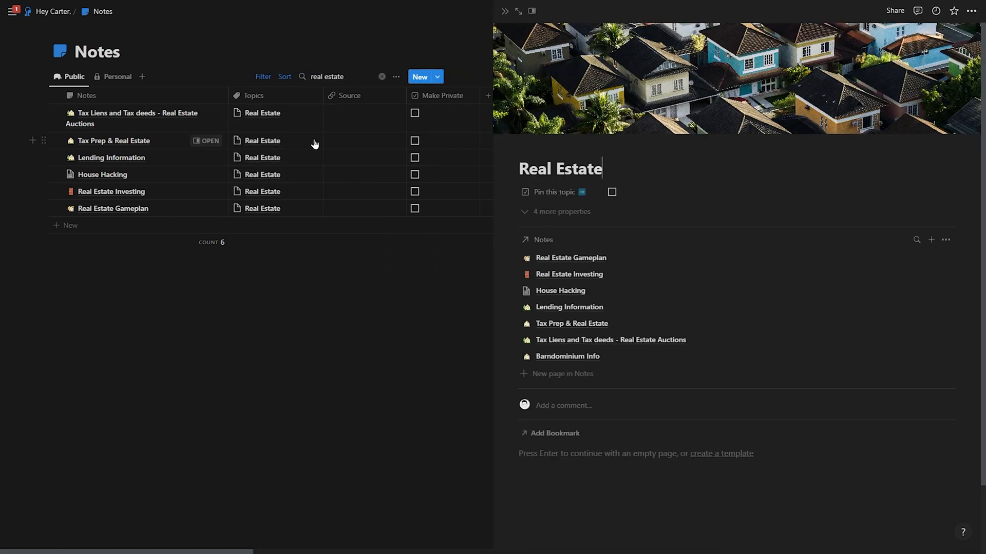
mouse_move(571, 258)
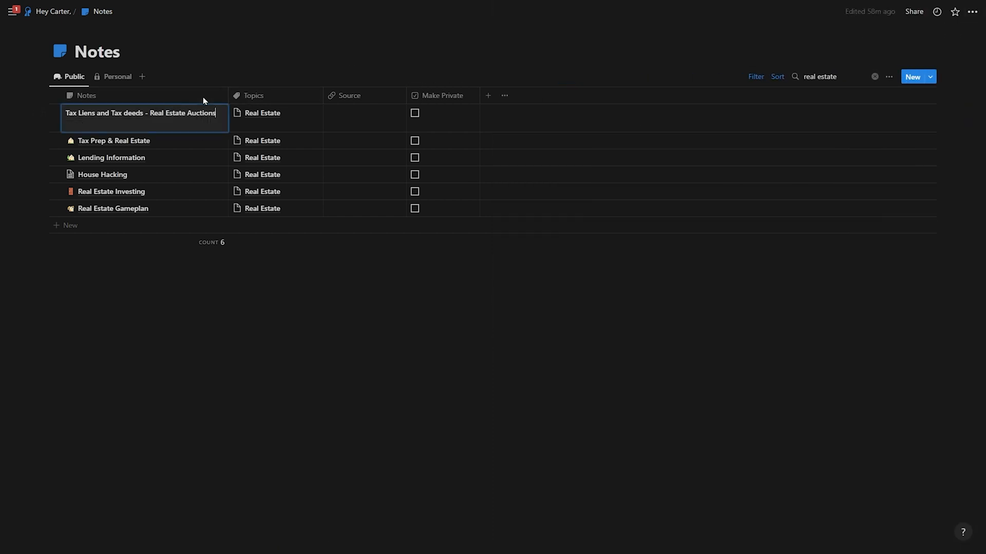
left_click(142, 113)
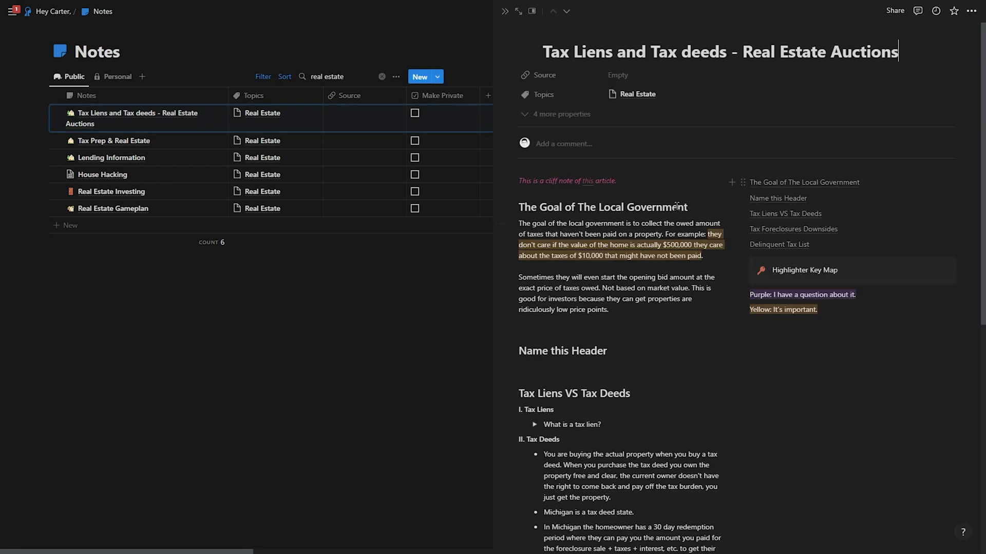